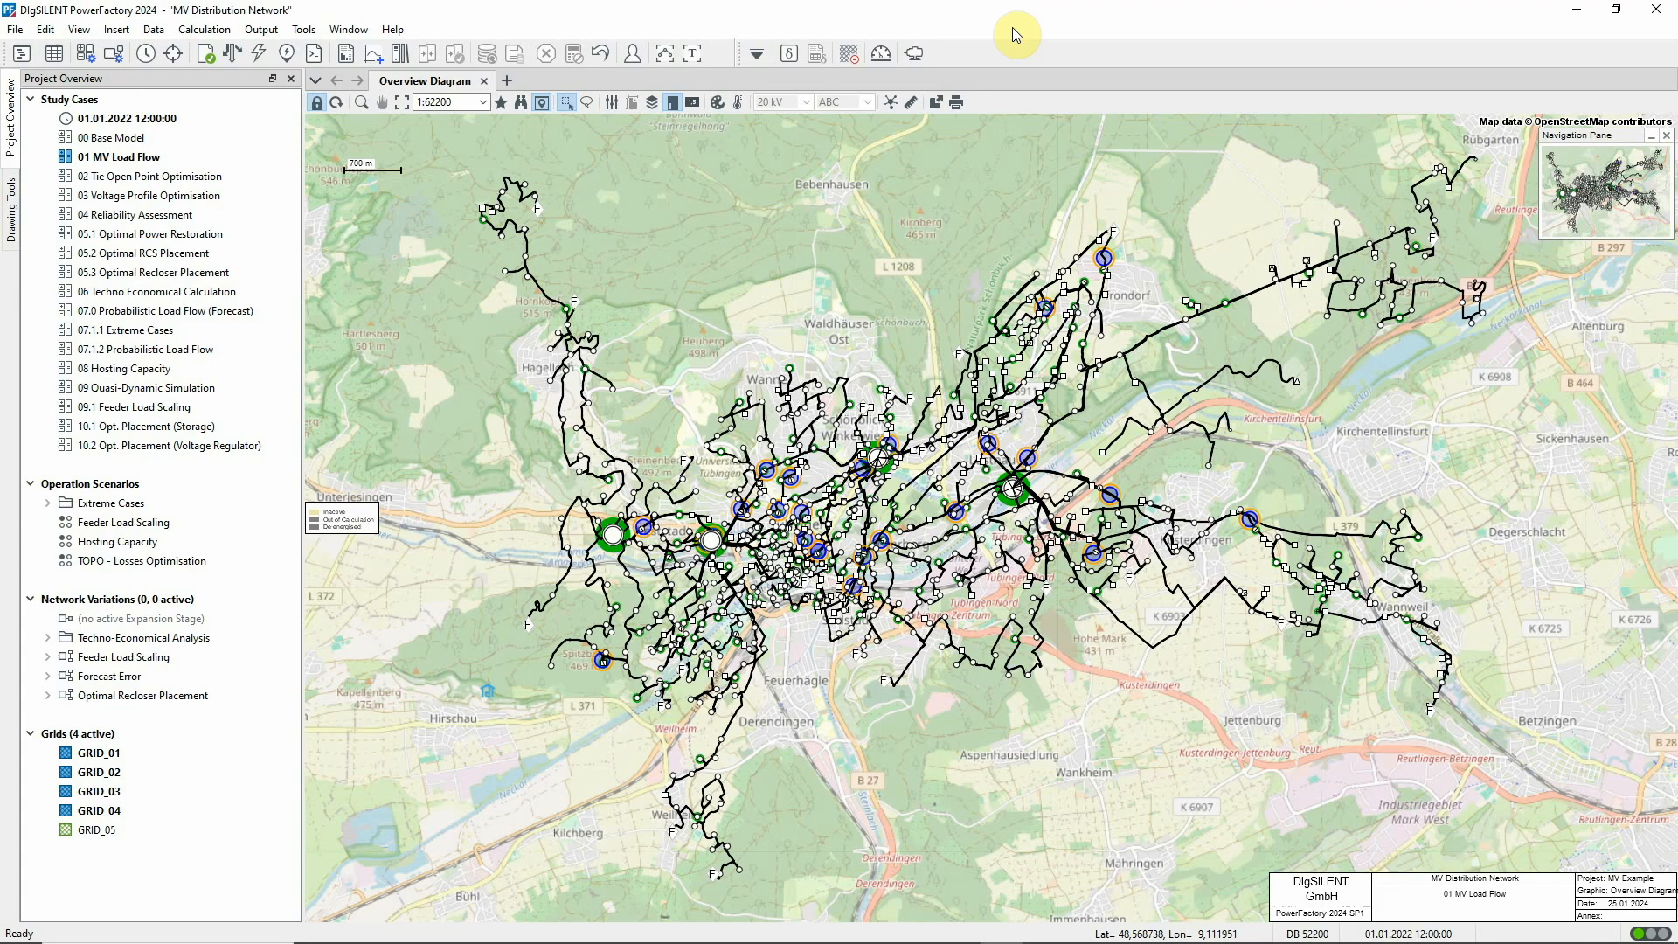
- Execute a balanced AC load flow keeping active and reactive power limits considered
{"action": "left_click", "coordinate": [115, 158]}
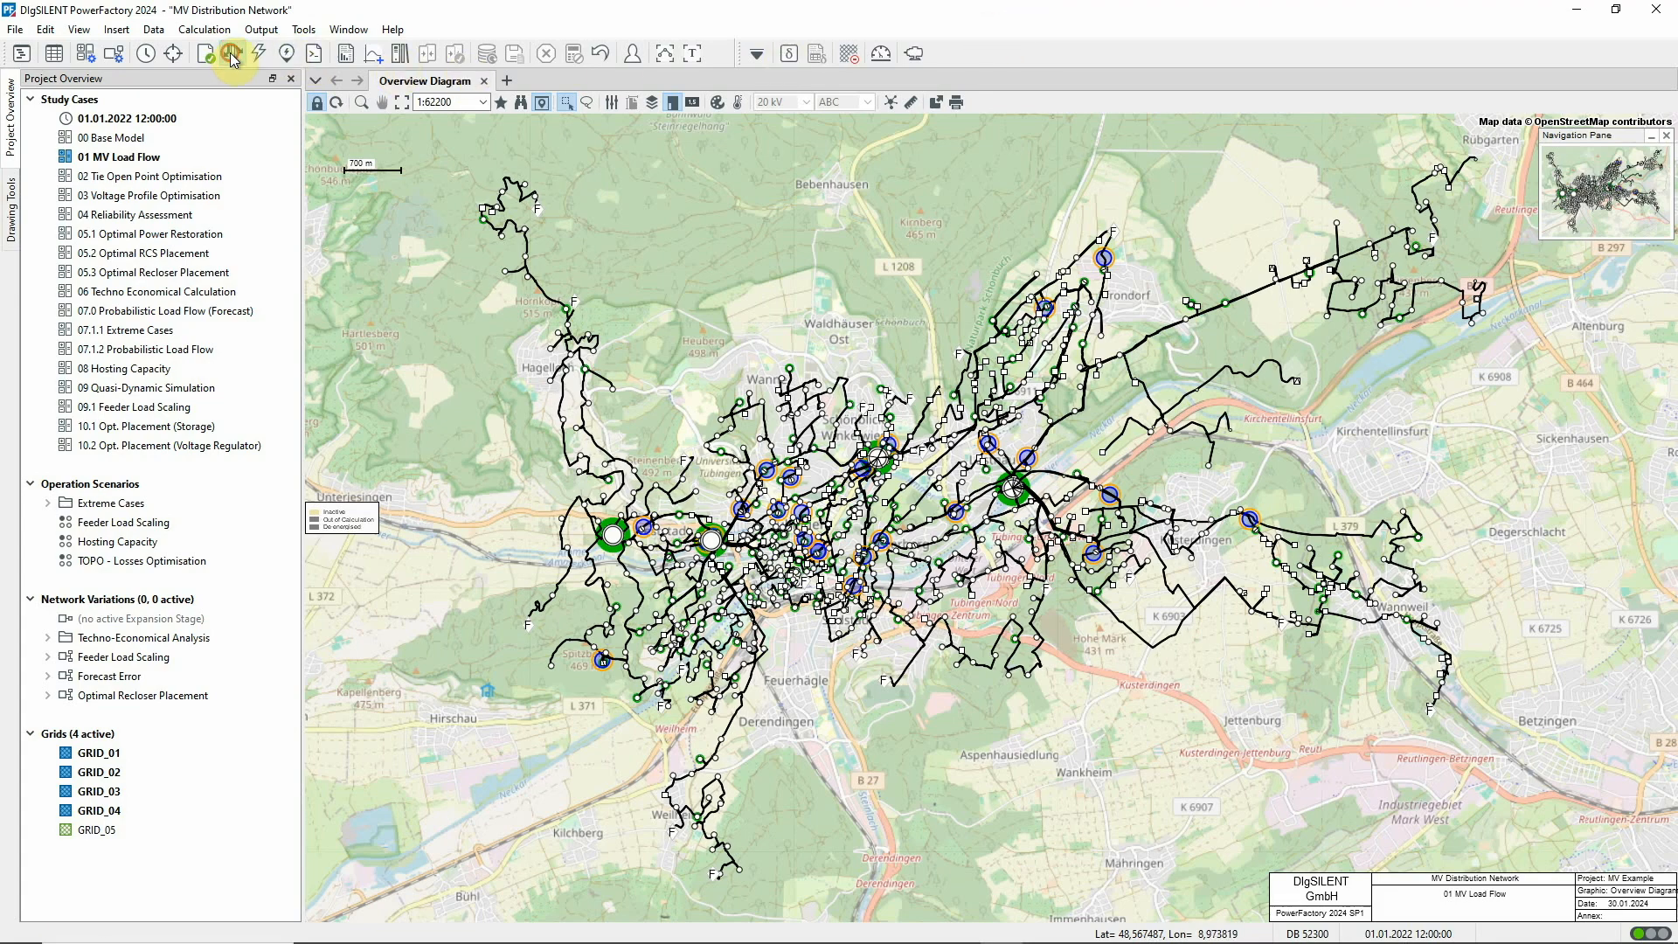
{"action": "left_click", "coordinate": [231, 54]}
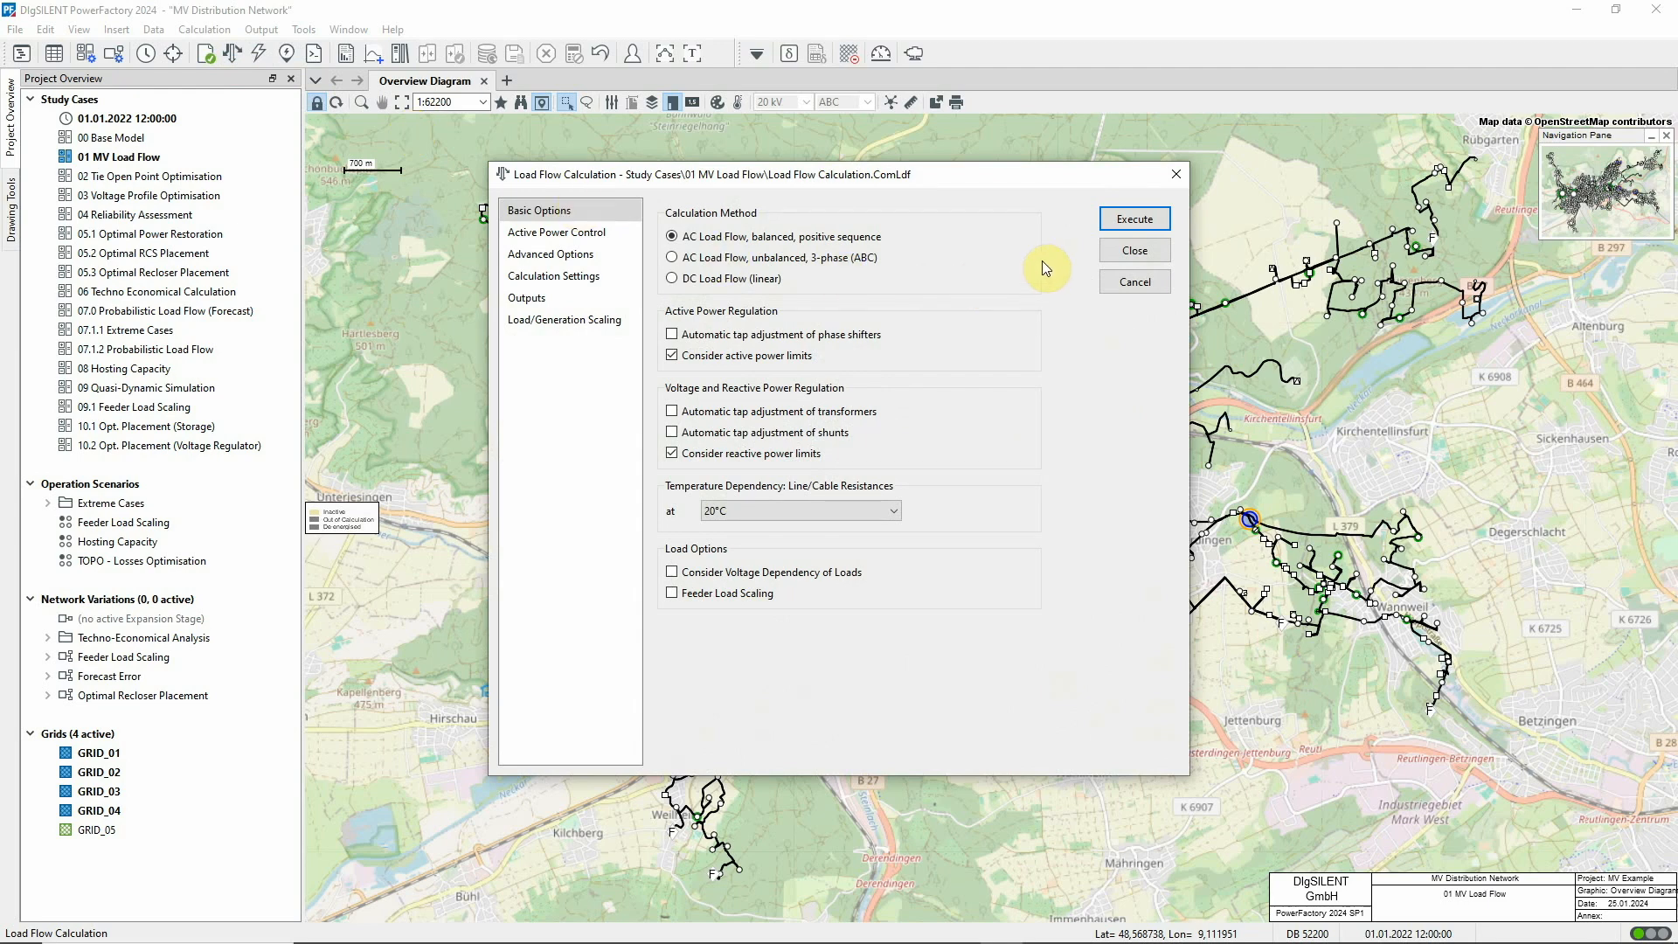
{"action": "left_click", "coordinate": [671, 235]}
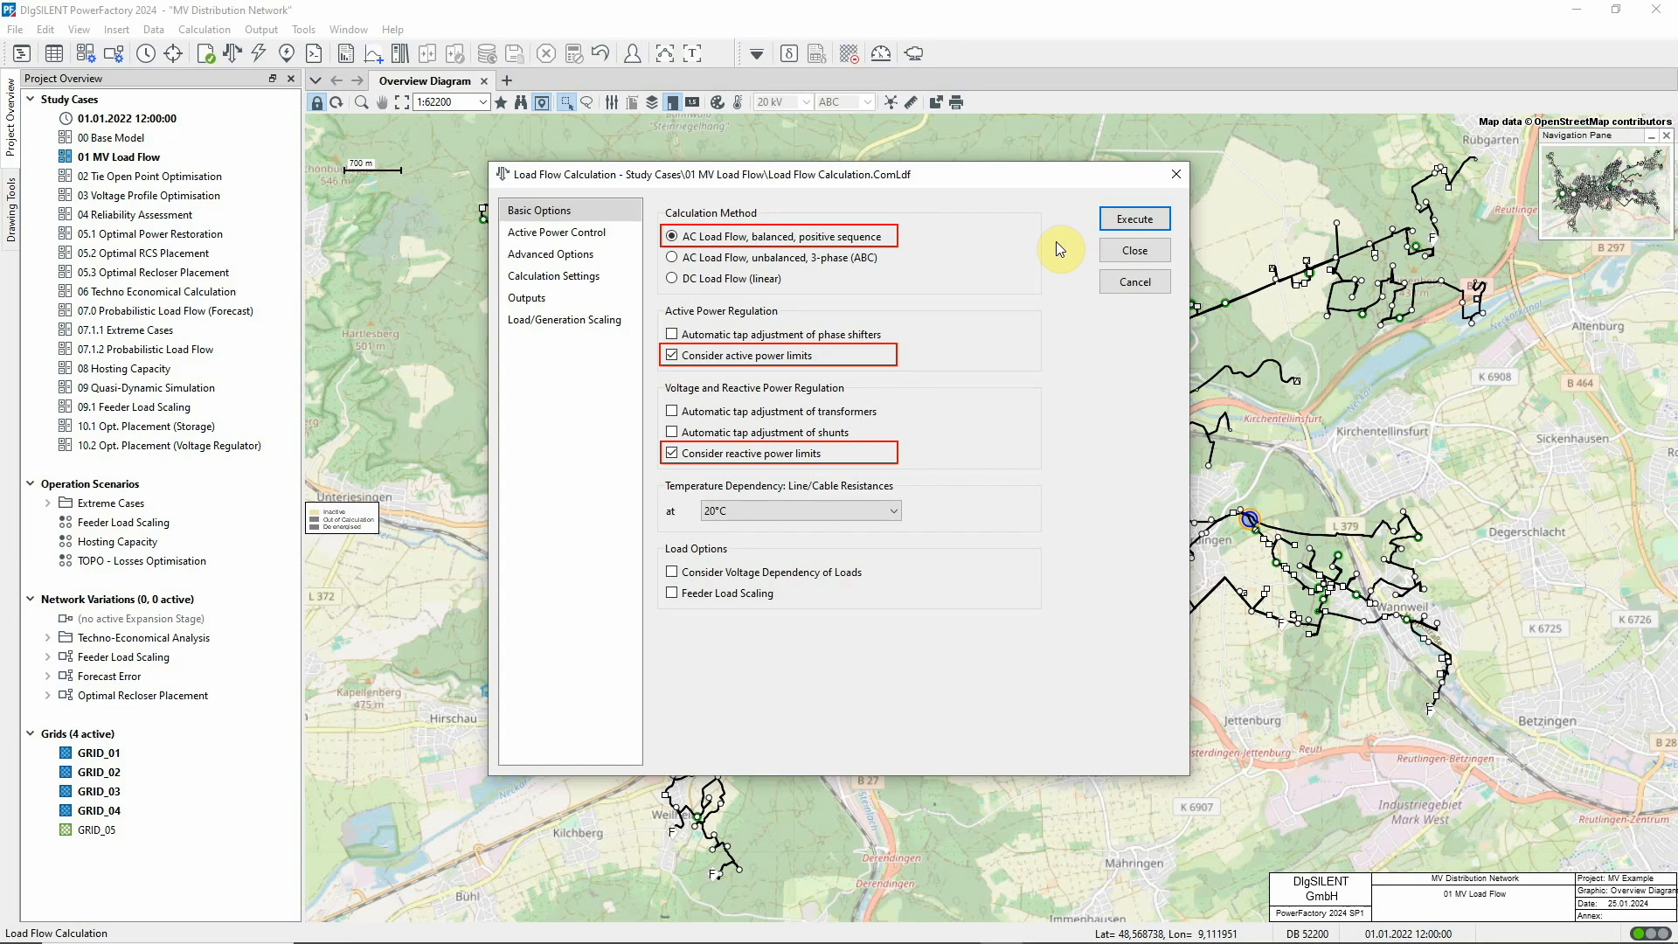
{"action": "left_click", "coordinate": [1134, 218]}
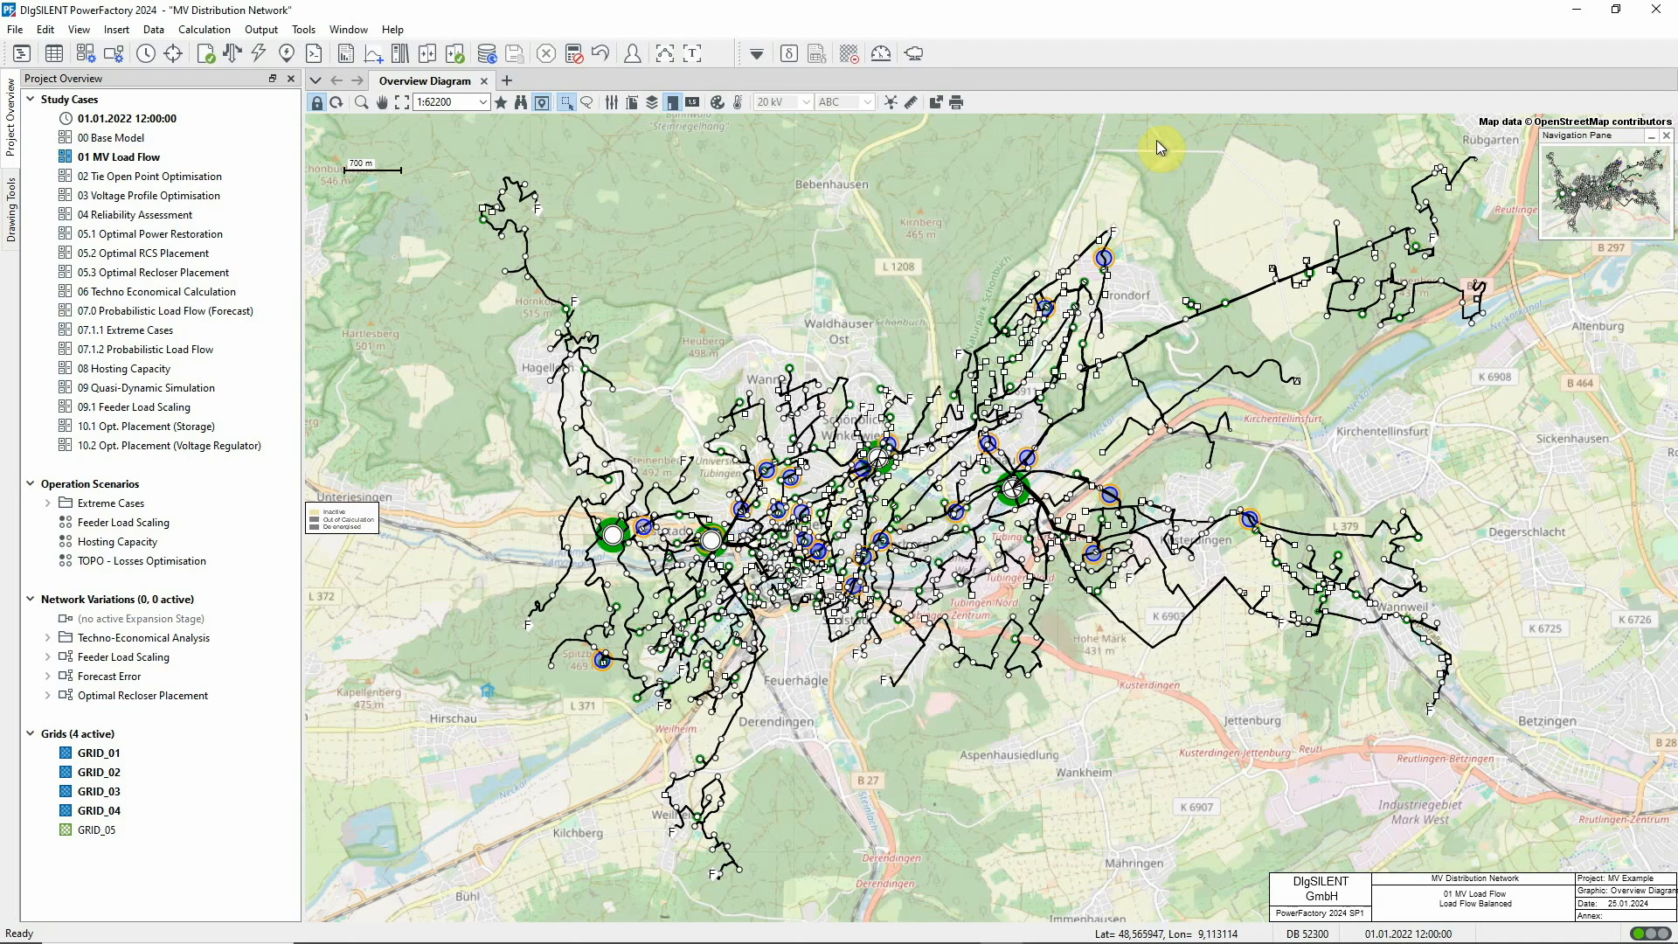
{"action": "mouse_move", "coordinate": [922, 133]}
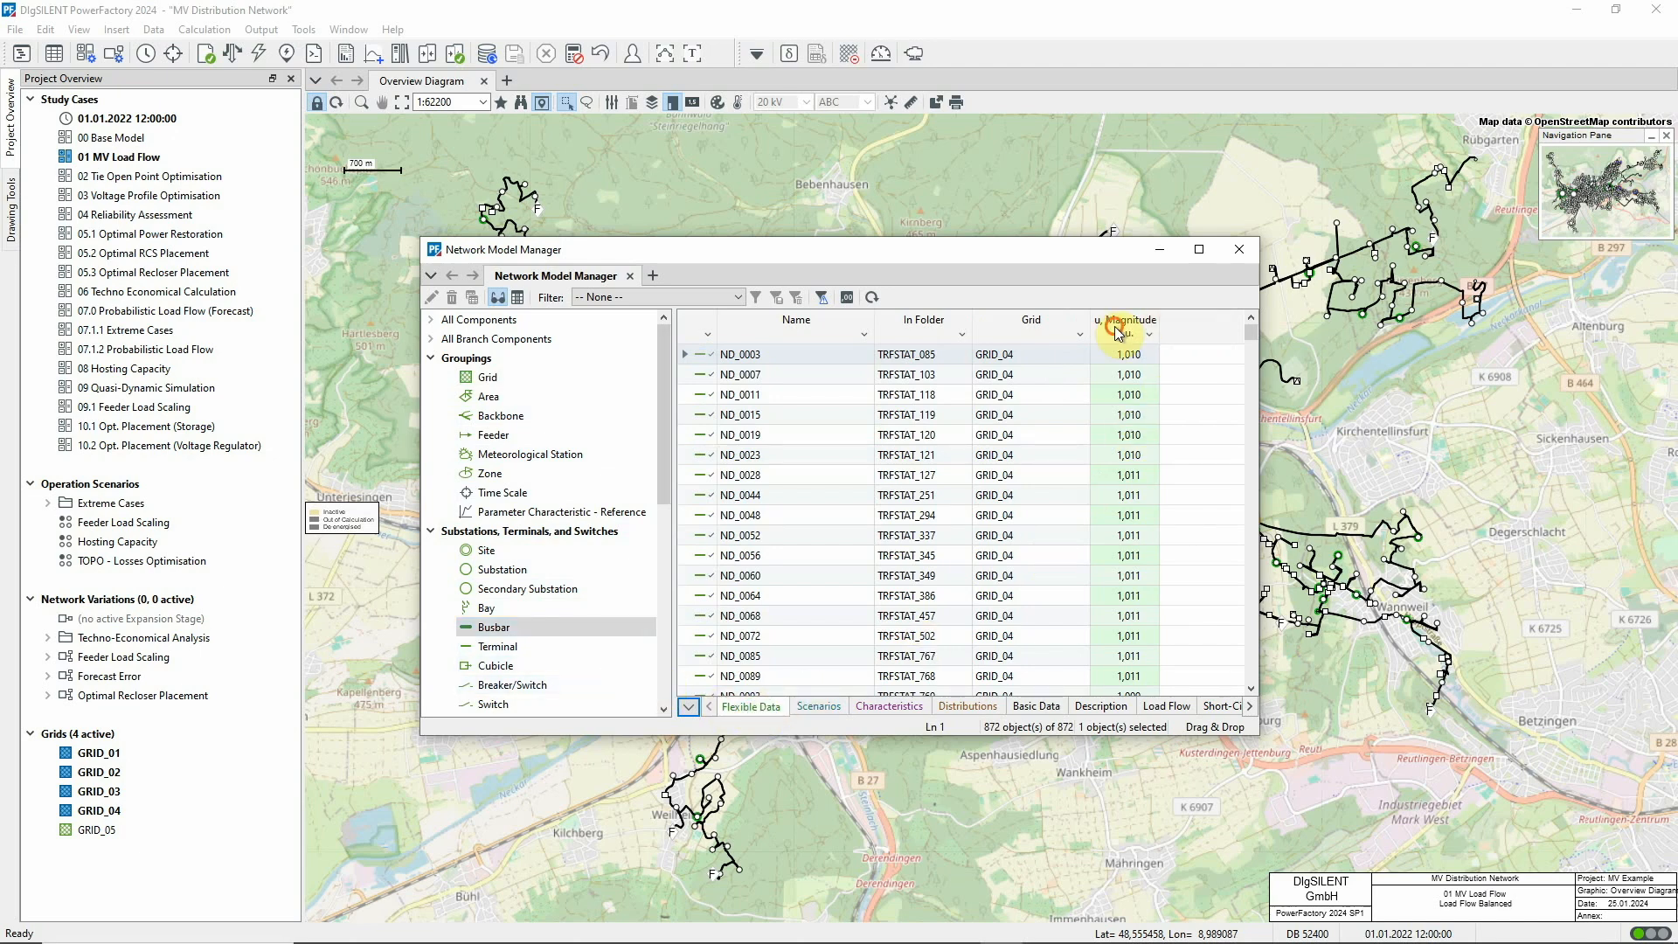
{"action": "left_click", "coordinate": [1129, 320]}
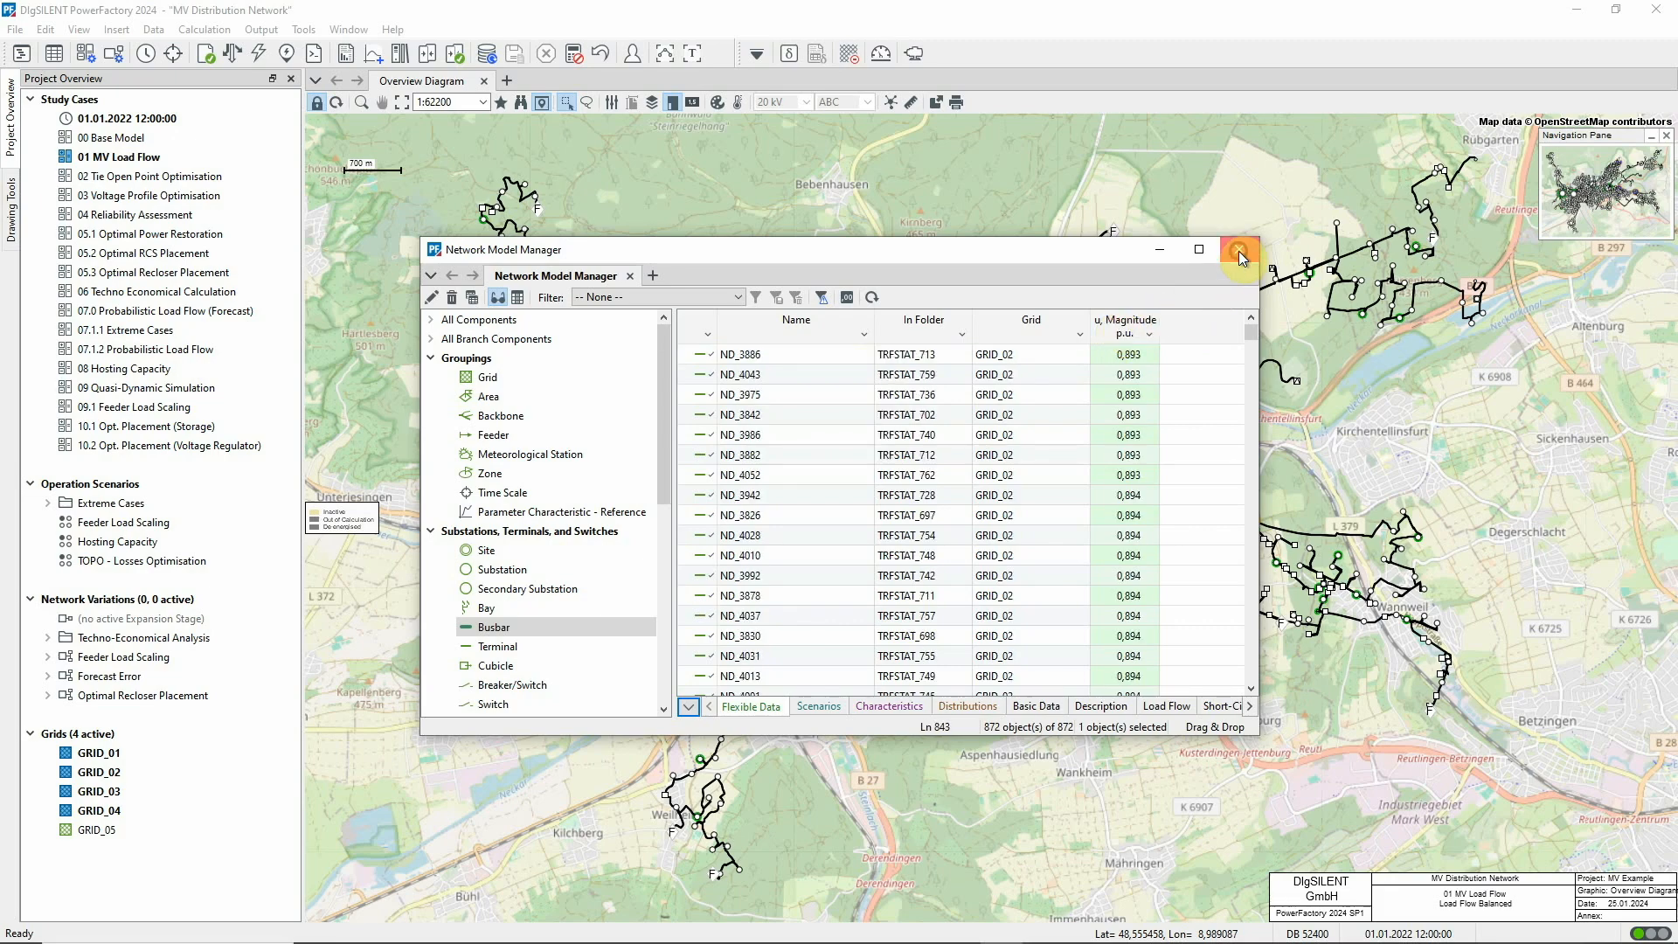
{"action": "left_click", "coordinate": [1237, 252]}
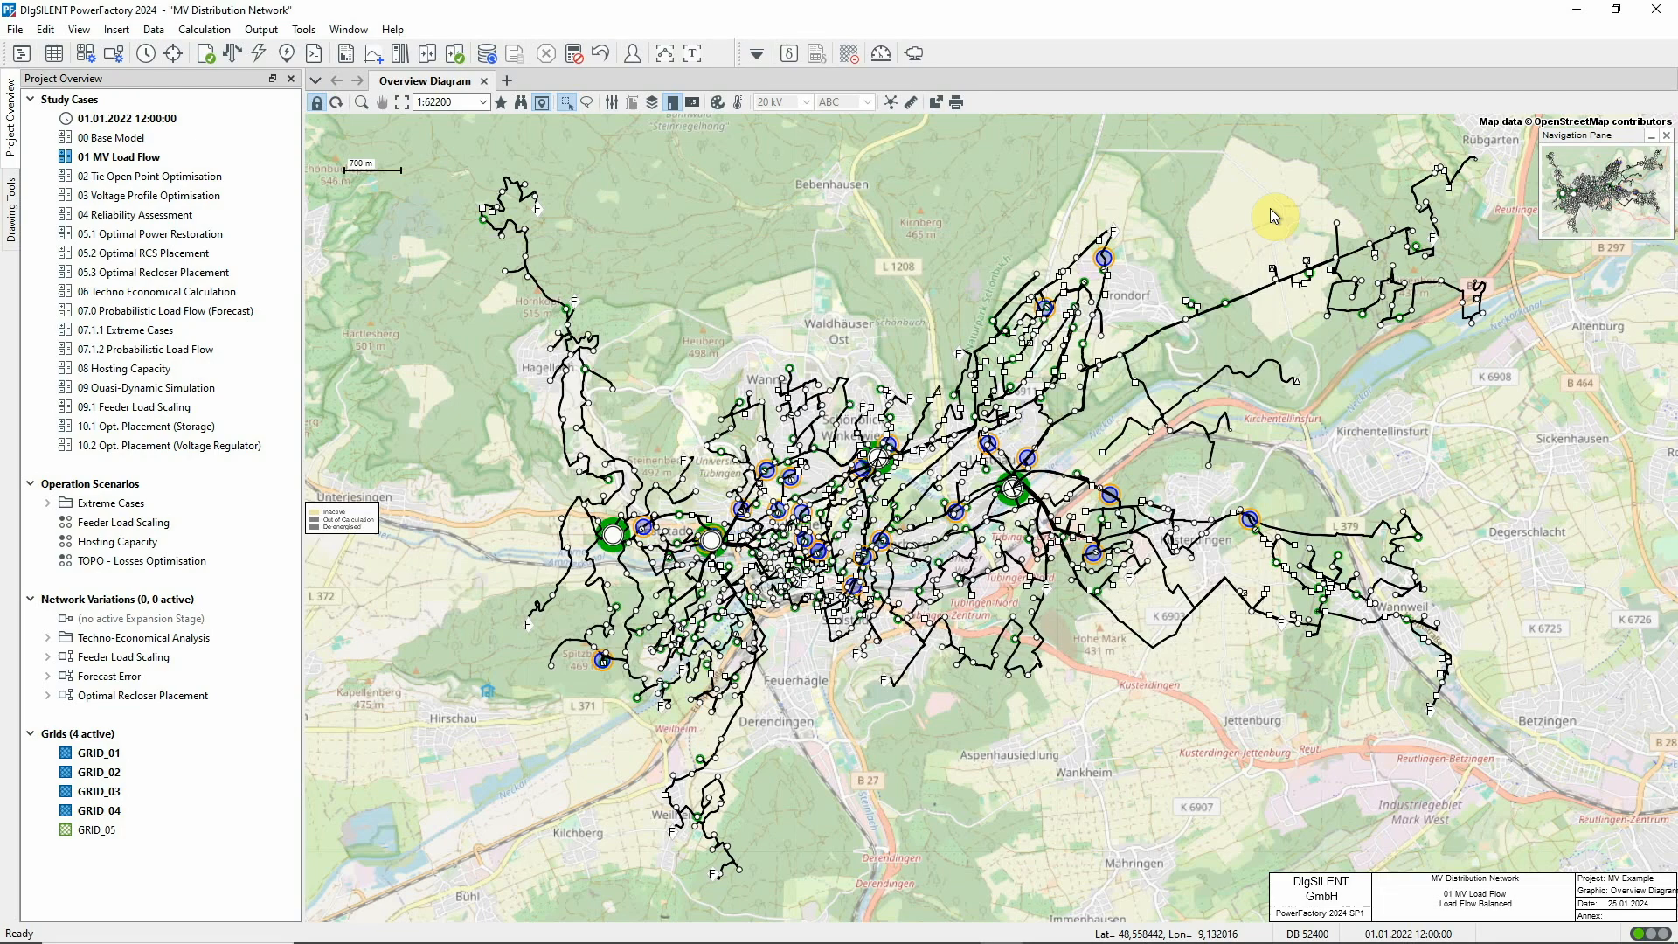
{"action": "mouse_move", "coordinate": [876, 168]}
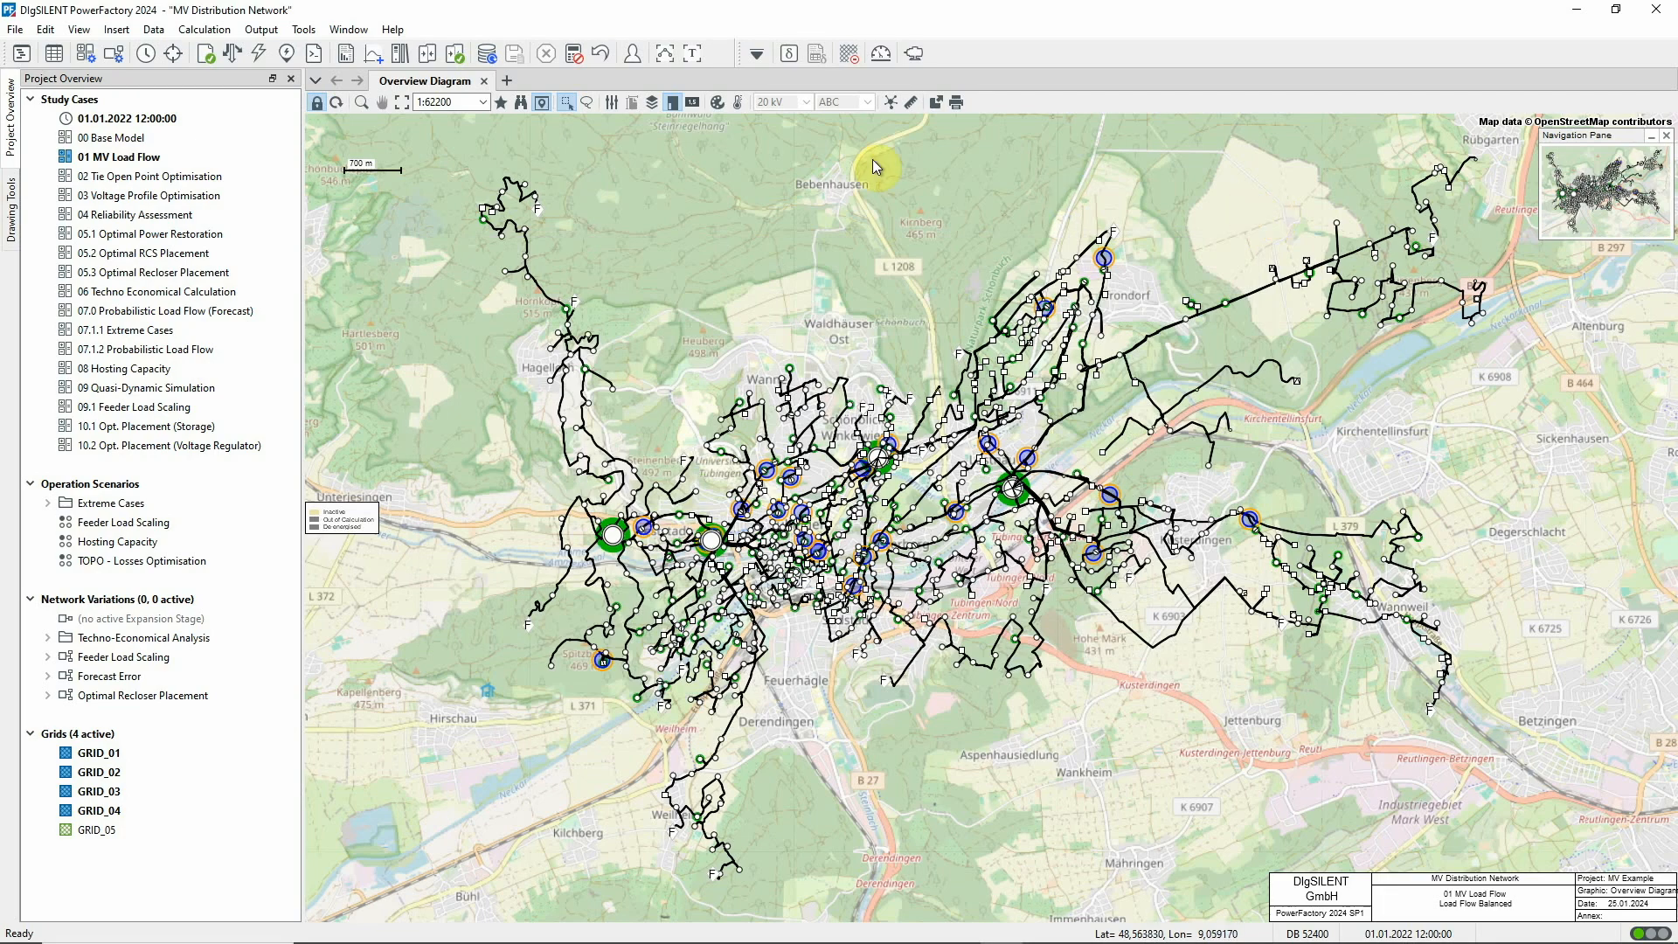
{"action": "left_click", "coordinate": [343, 52]}
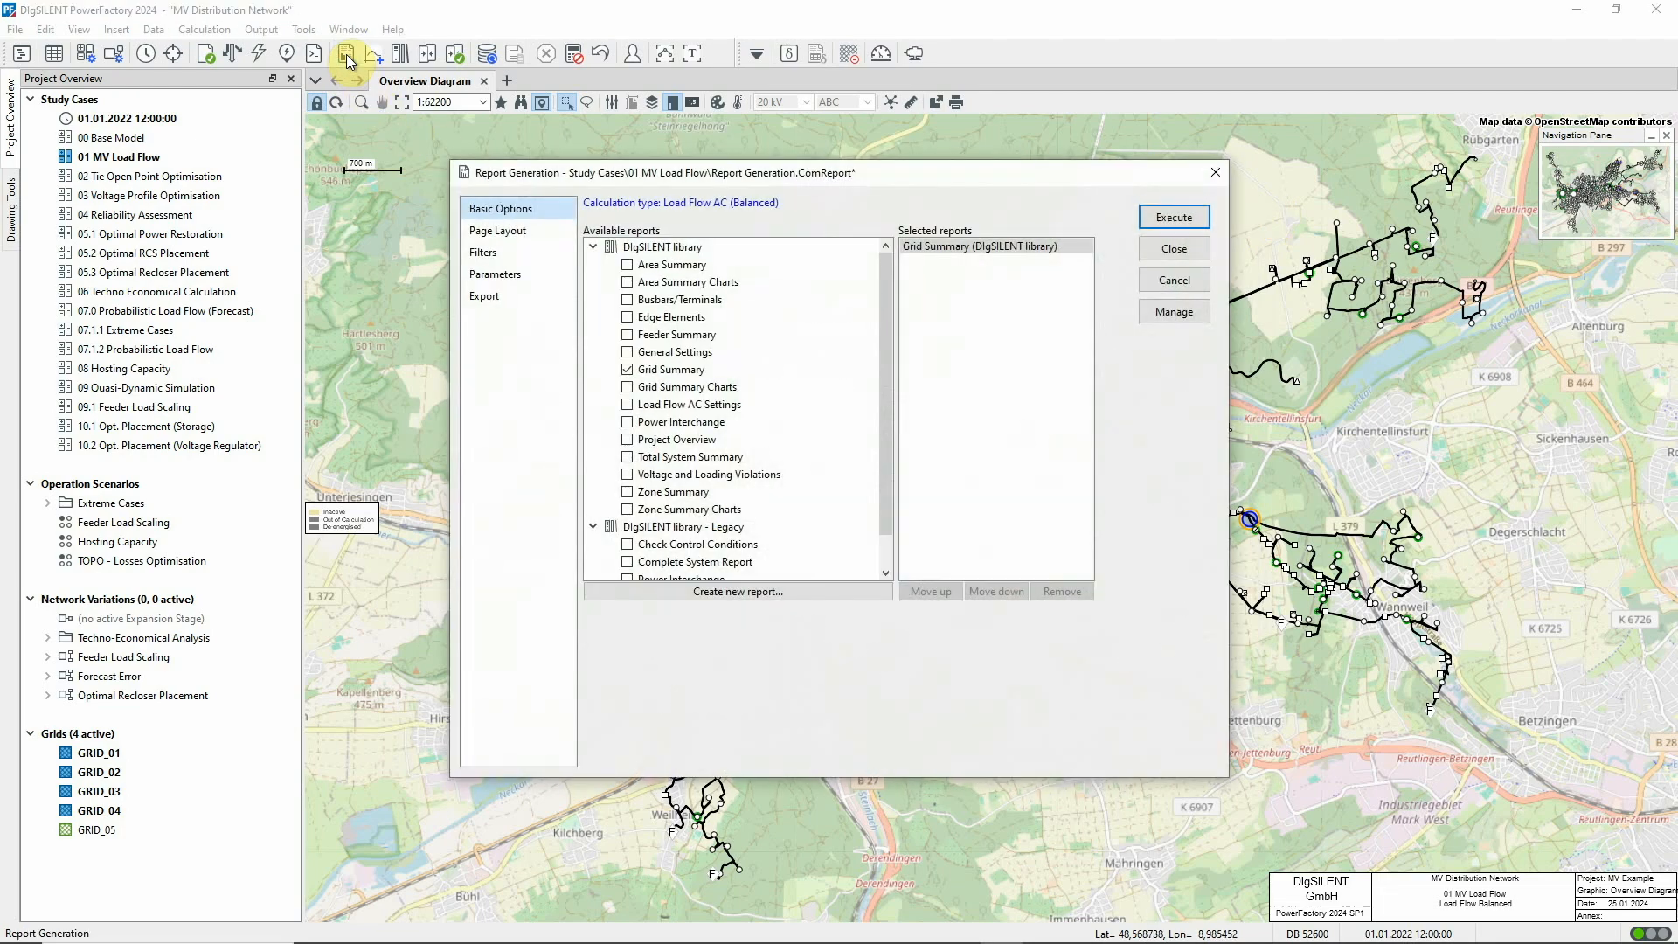
{"action": "left_click", "coordinate": [671, 368]}
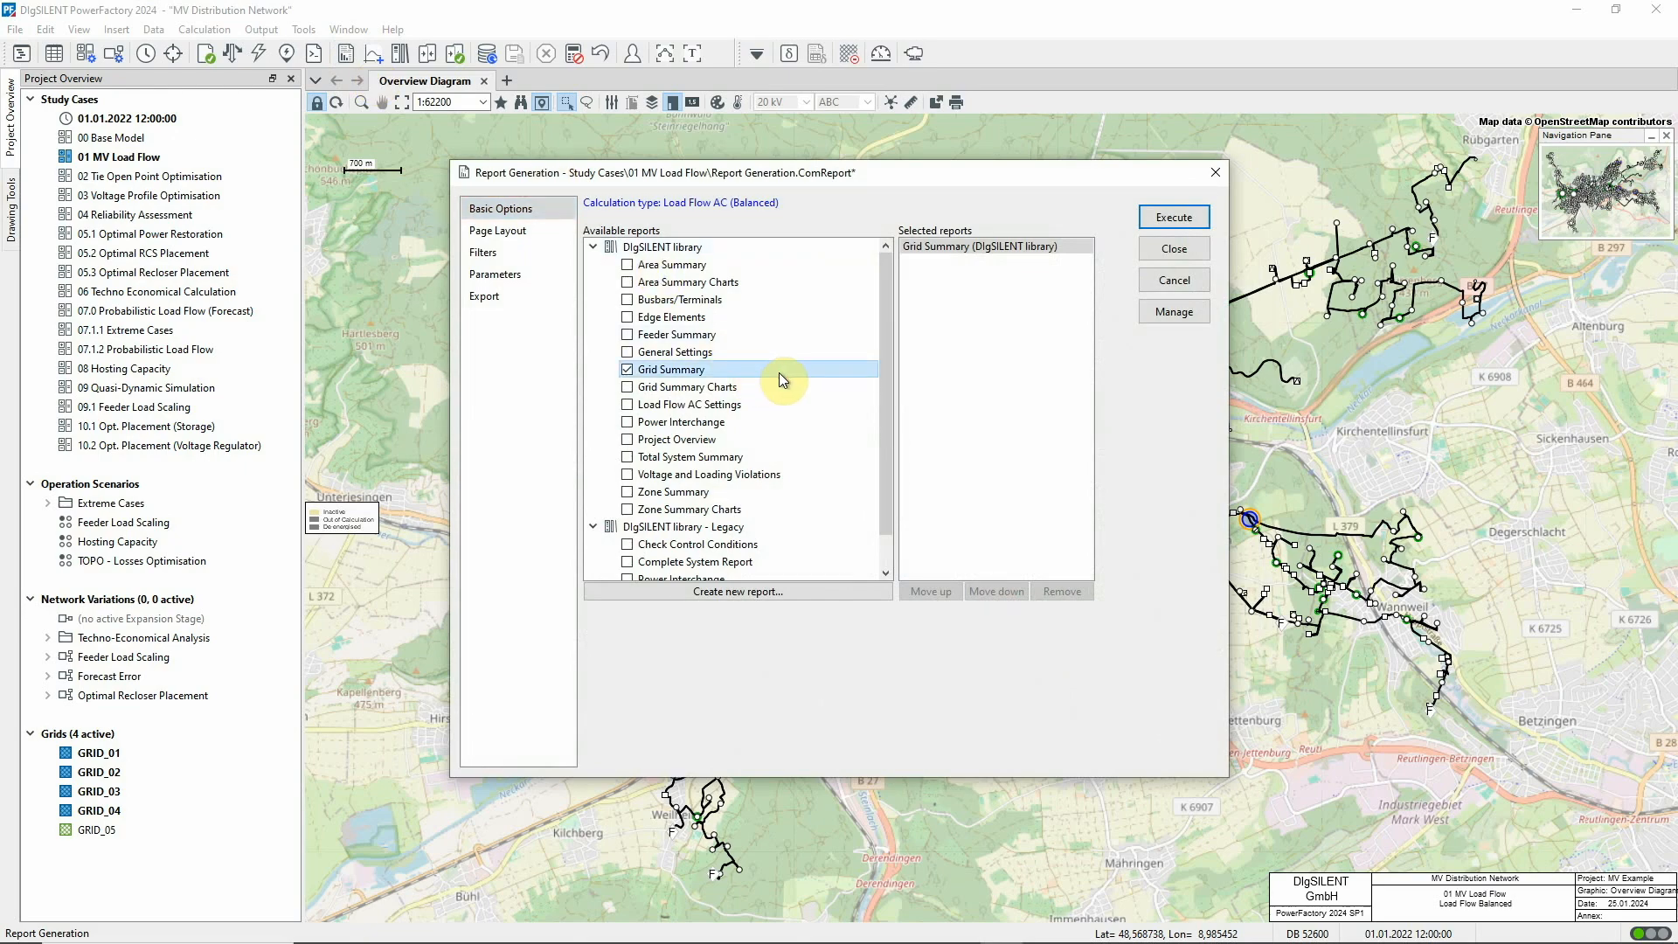
{"action": "left_click", "coordinate": [1175, 217]}
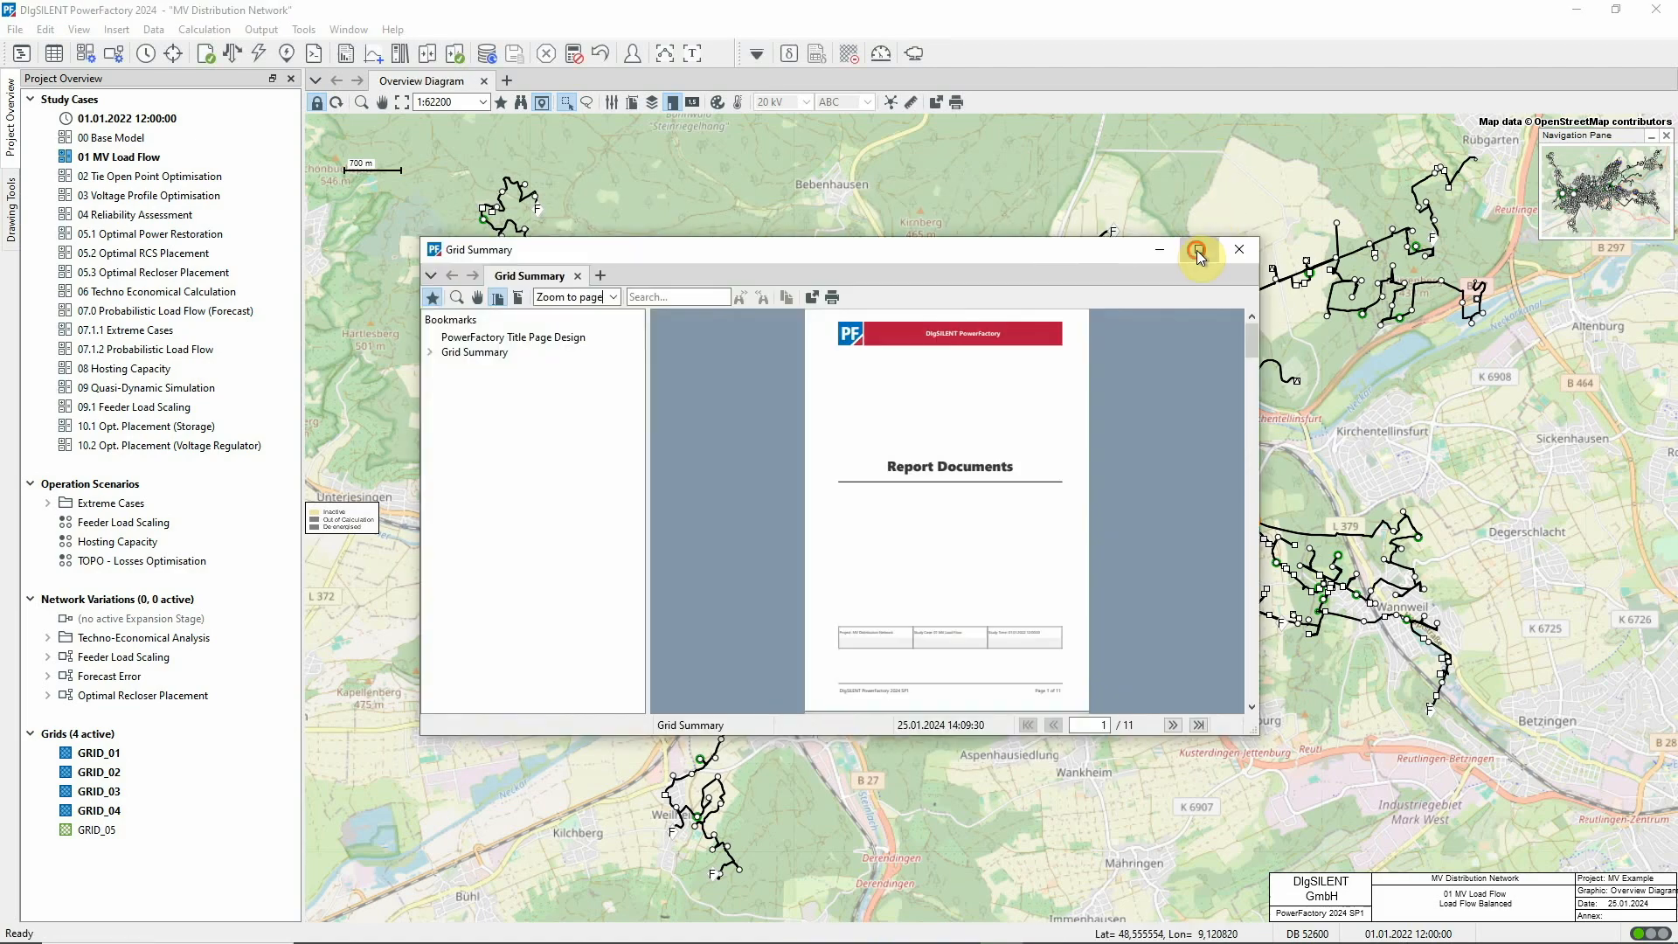
{"action": "left_click", "coordinate": [1197, 248]}
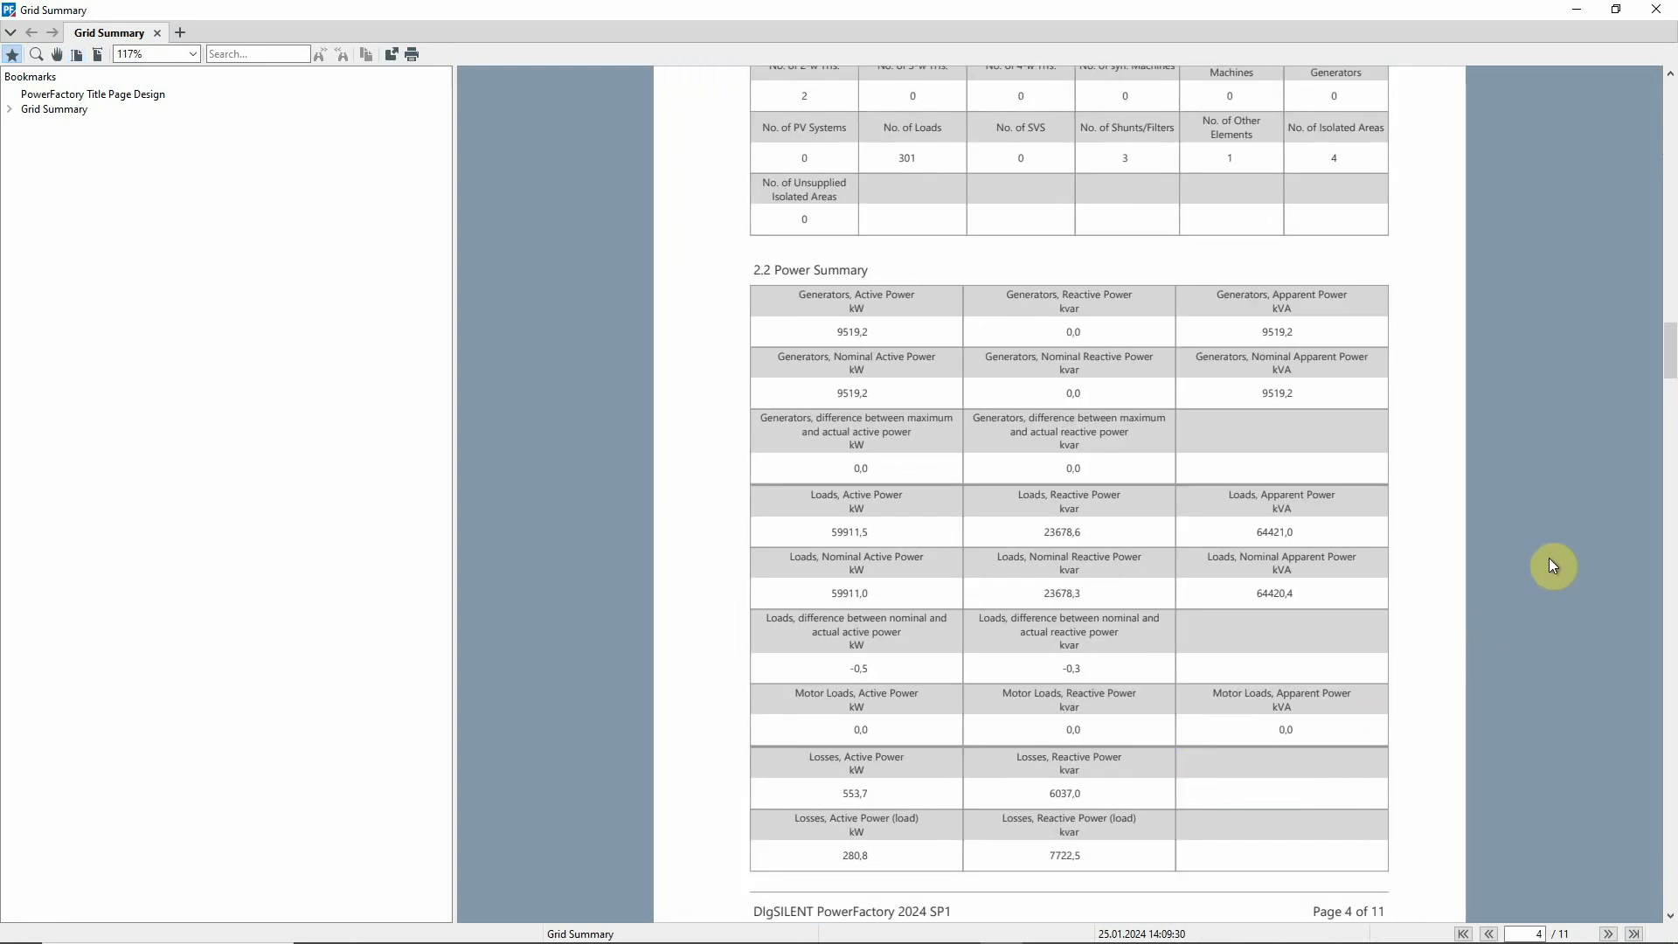
{"action": "mouse_move", "coordinate": [1657, 98]}
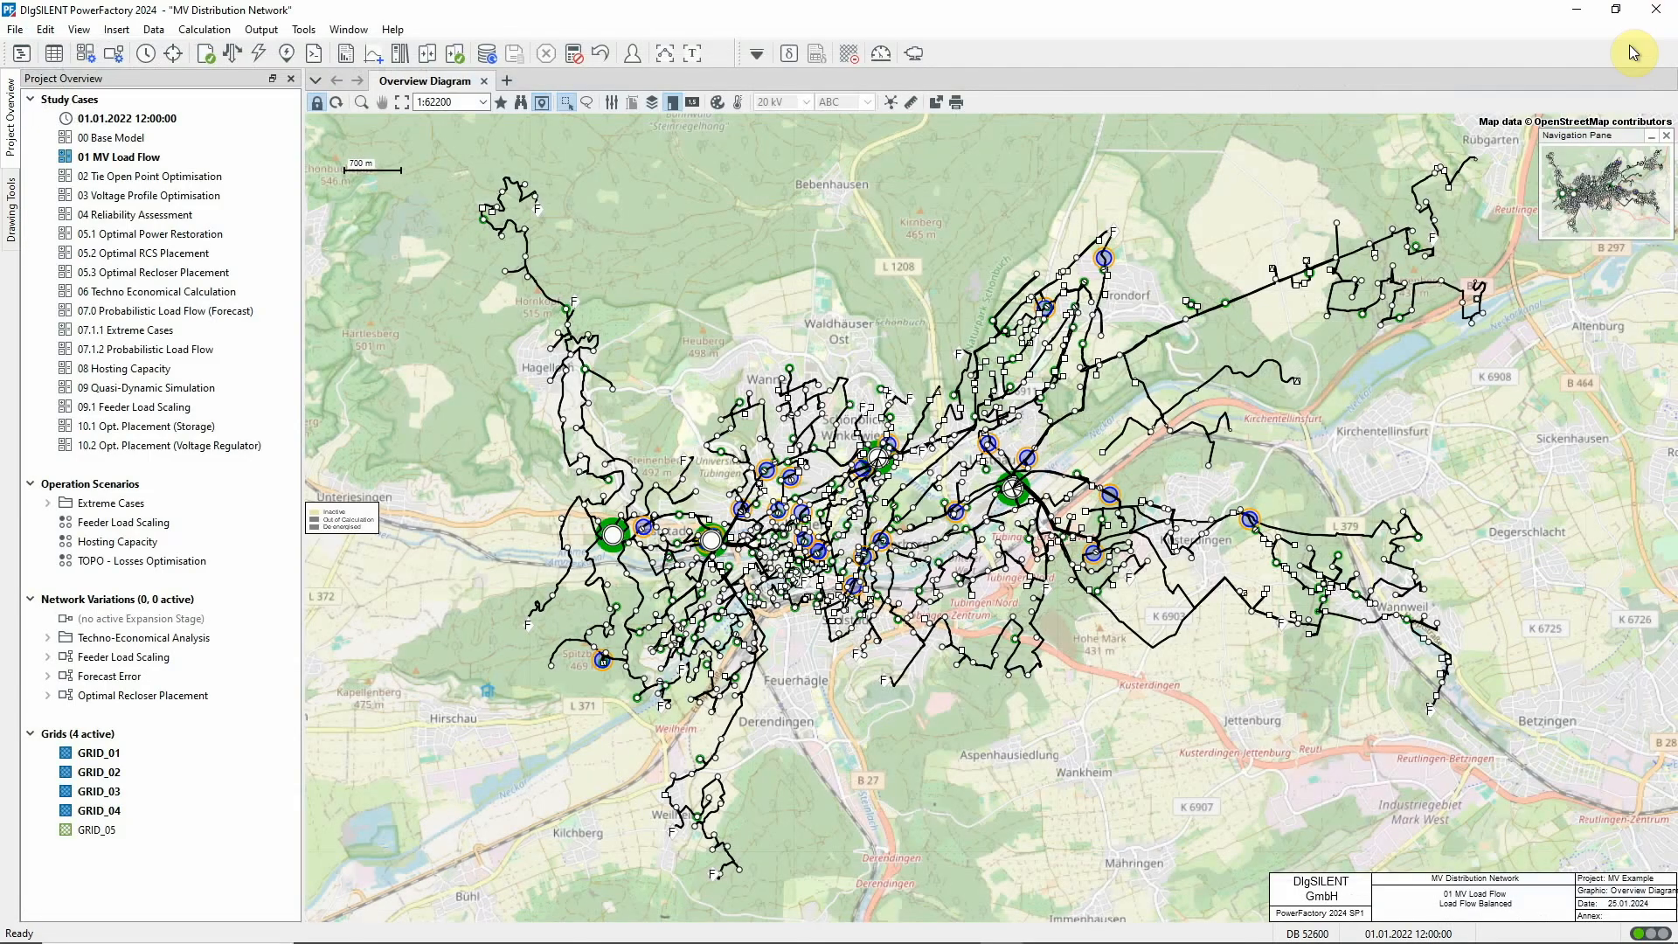
{"action": "mouse_move", "coordinate": [1602, 63]}
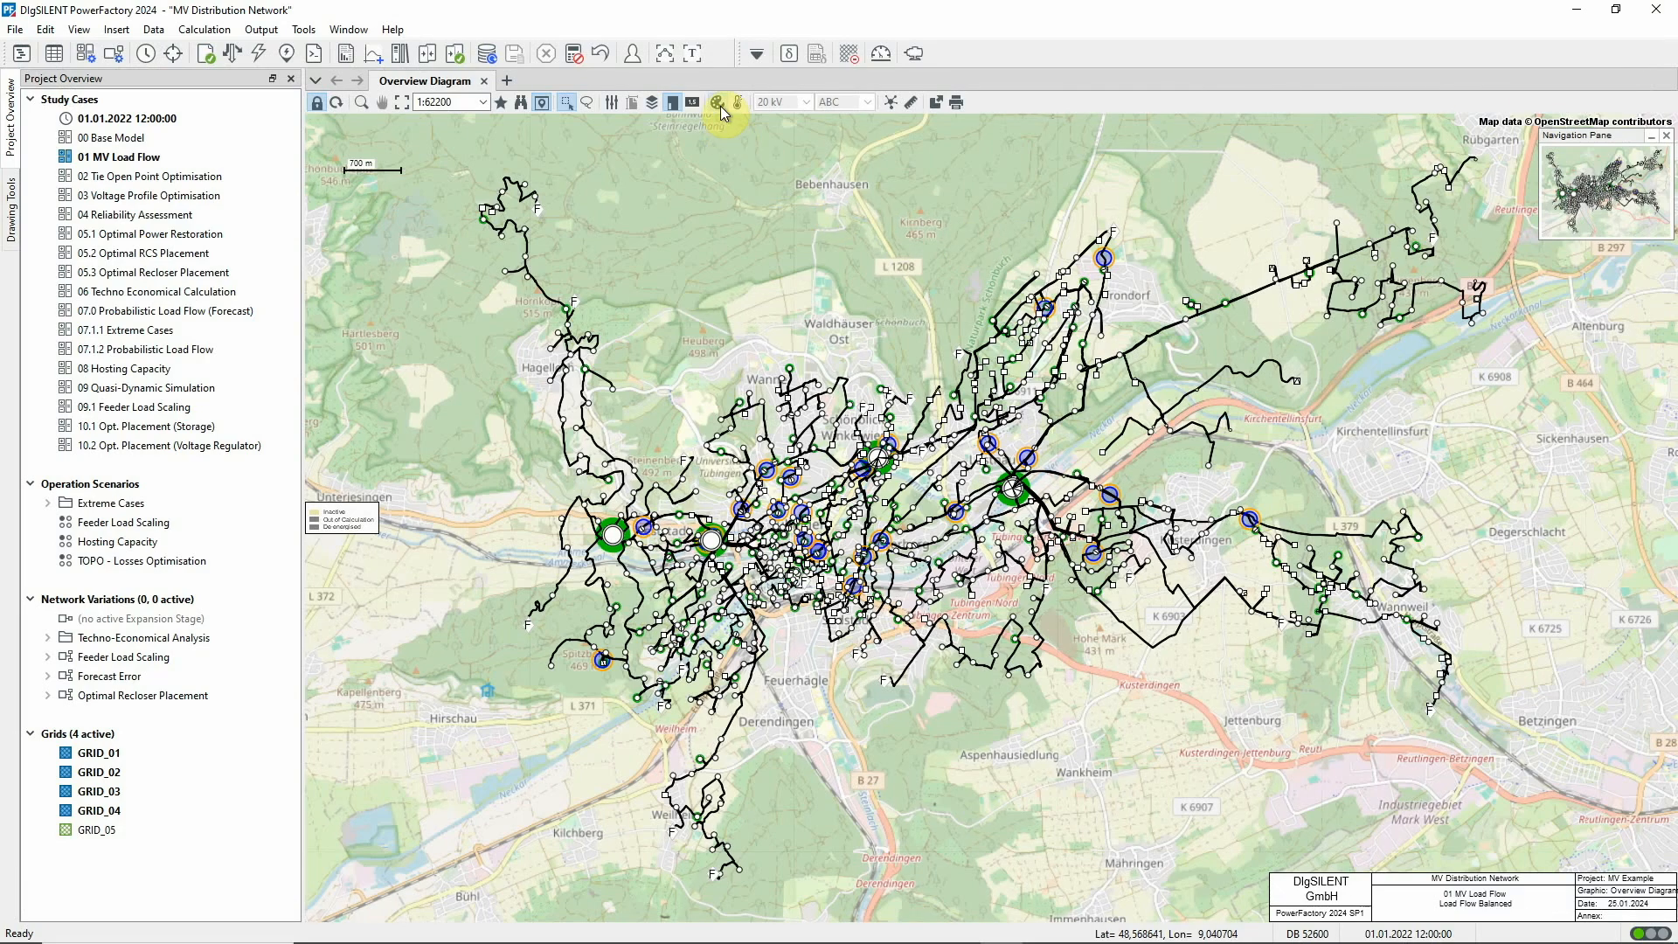
- Apply a results-based colouring scheme showing Voltages / Loading on the overview diagram
{"action": "left_click", "coordinate": [717, 102]}
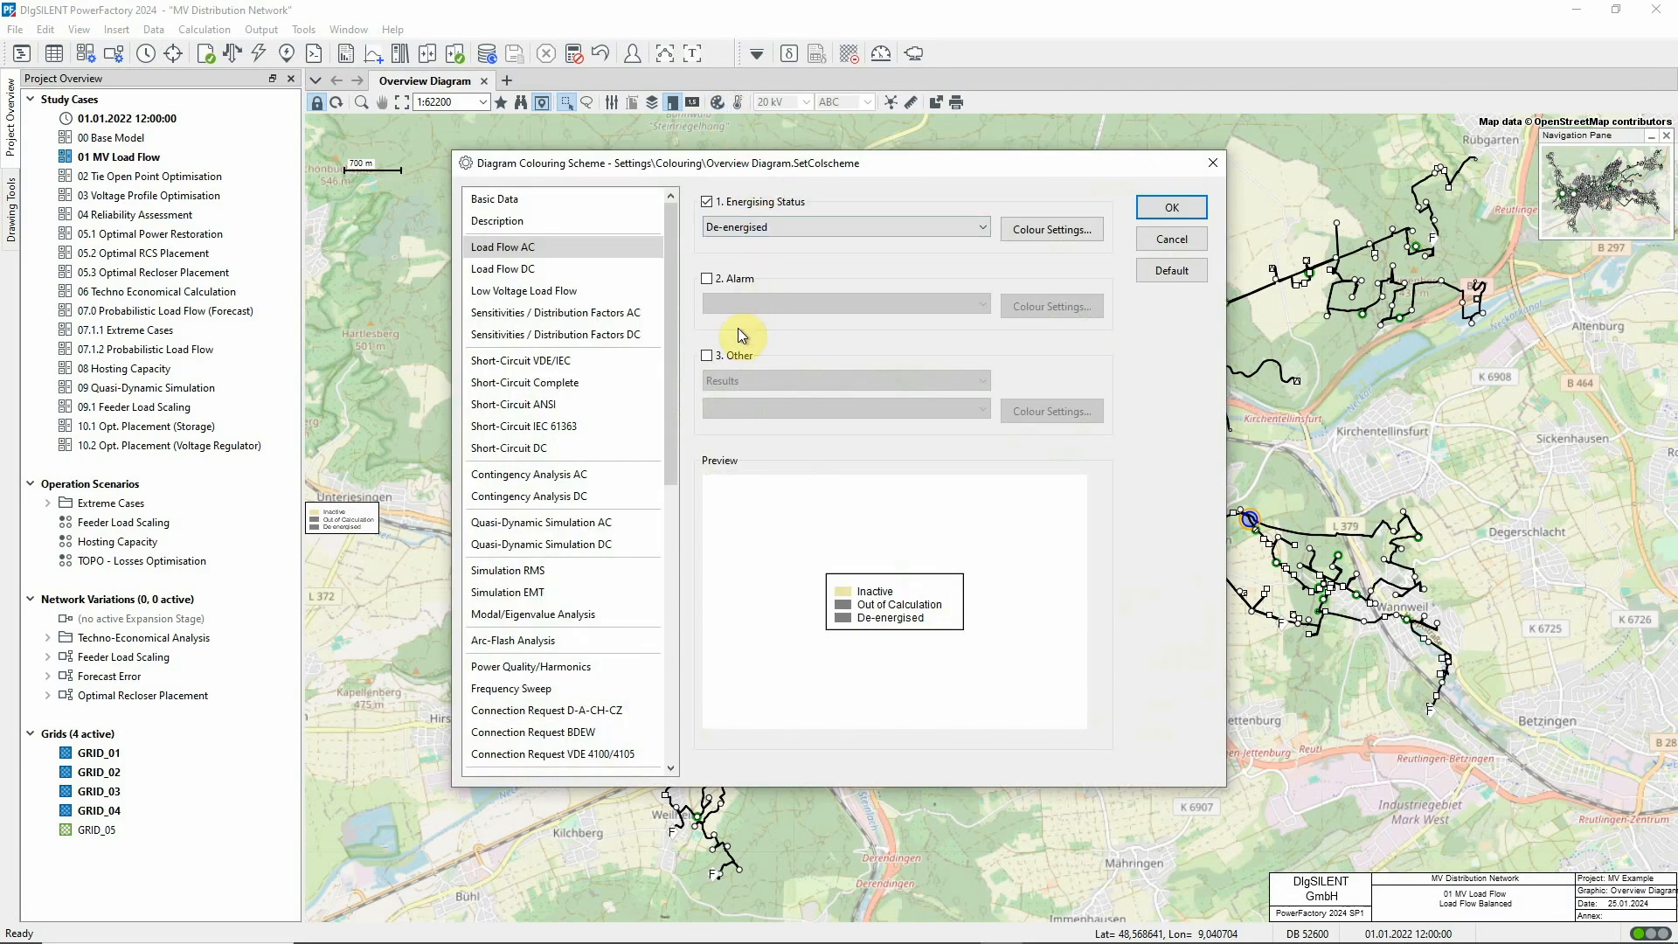
{"action": "left_click", "coordinate": [706, 355]}
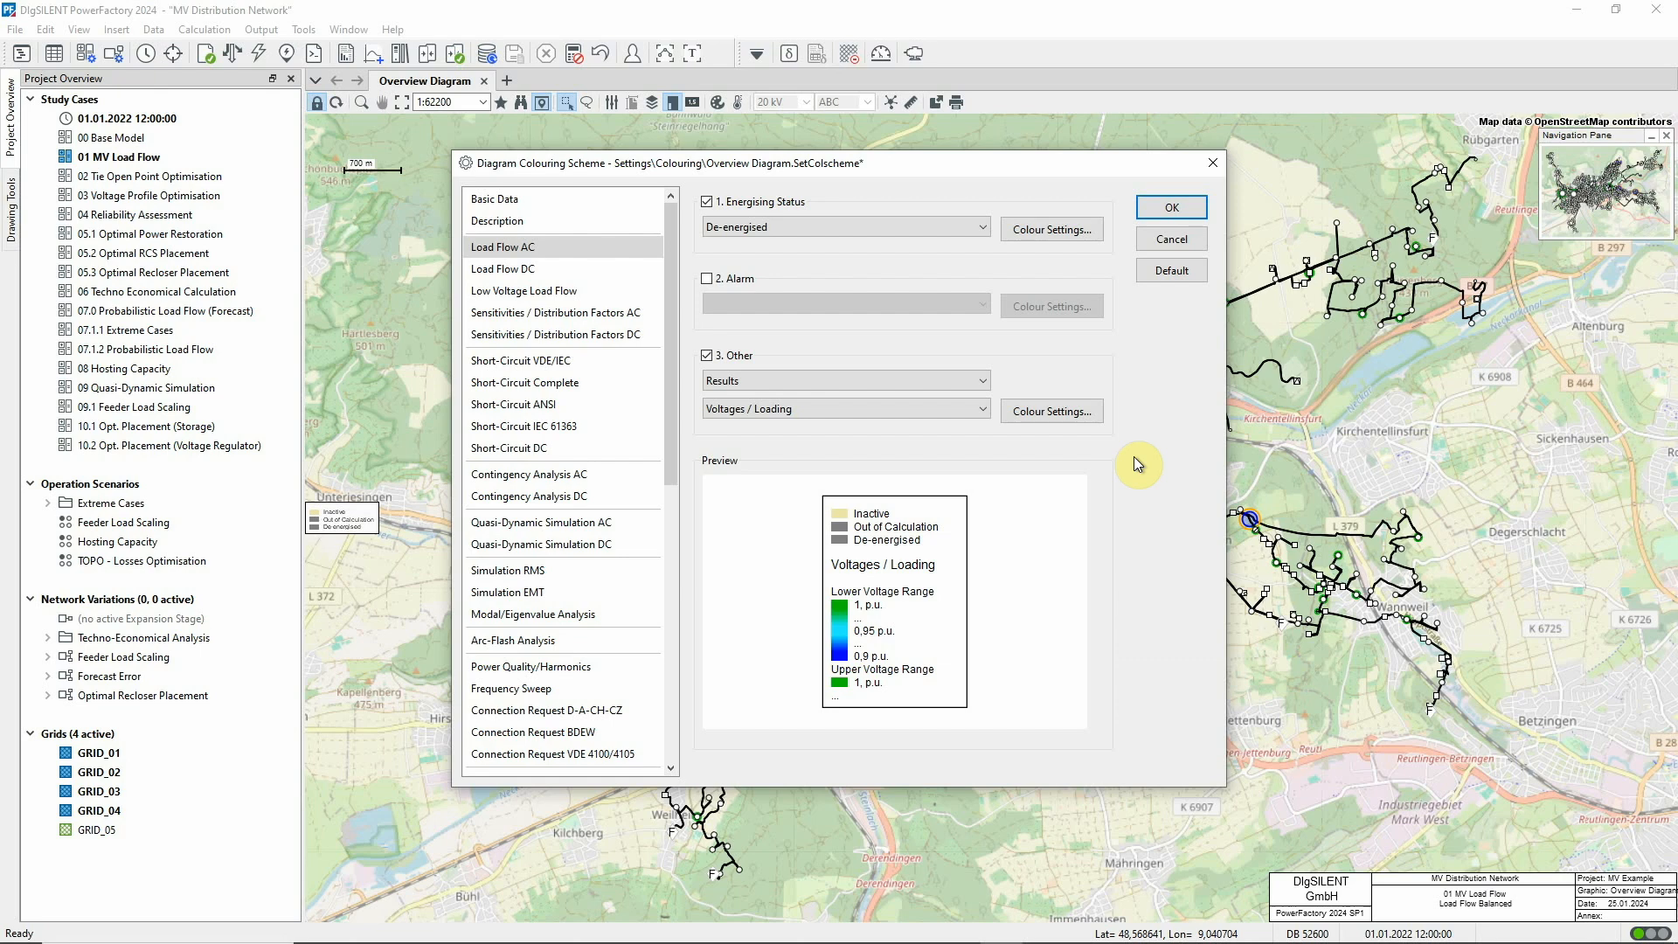
{"action": "mouse_move", "coordinate": [1129, 447]}
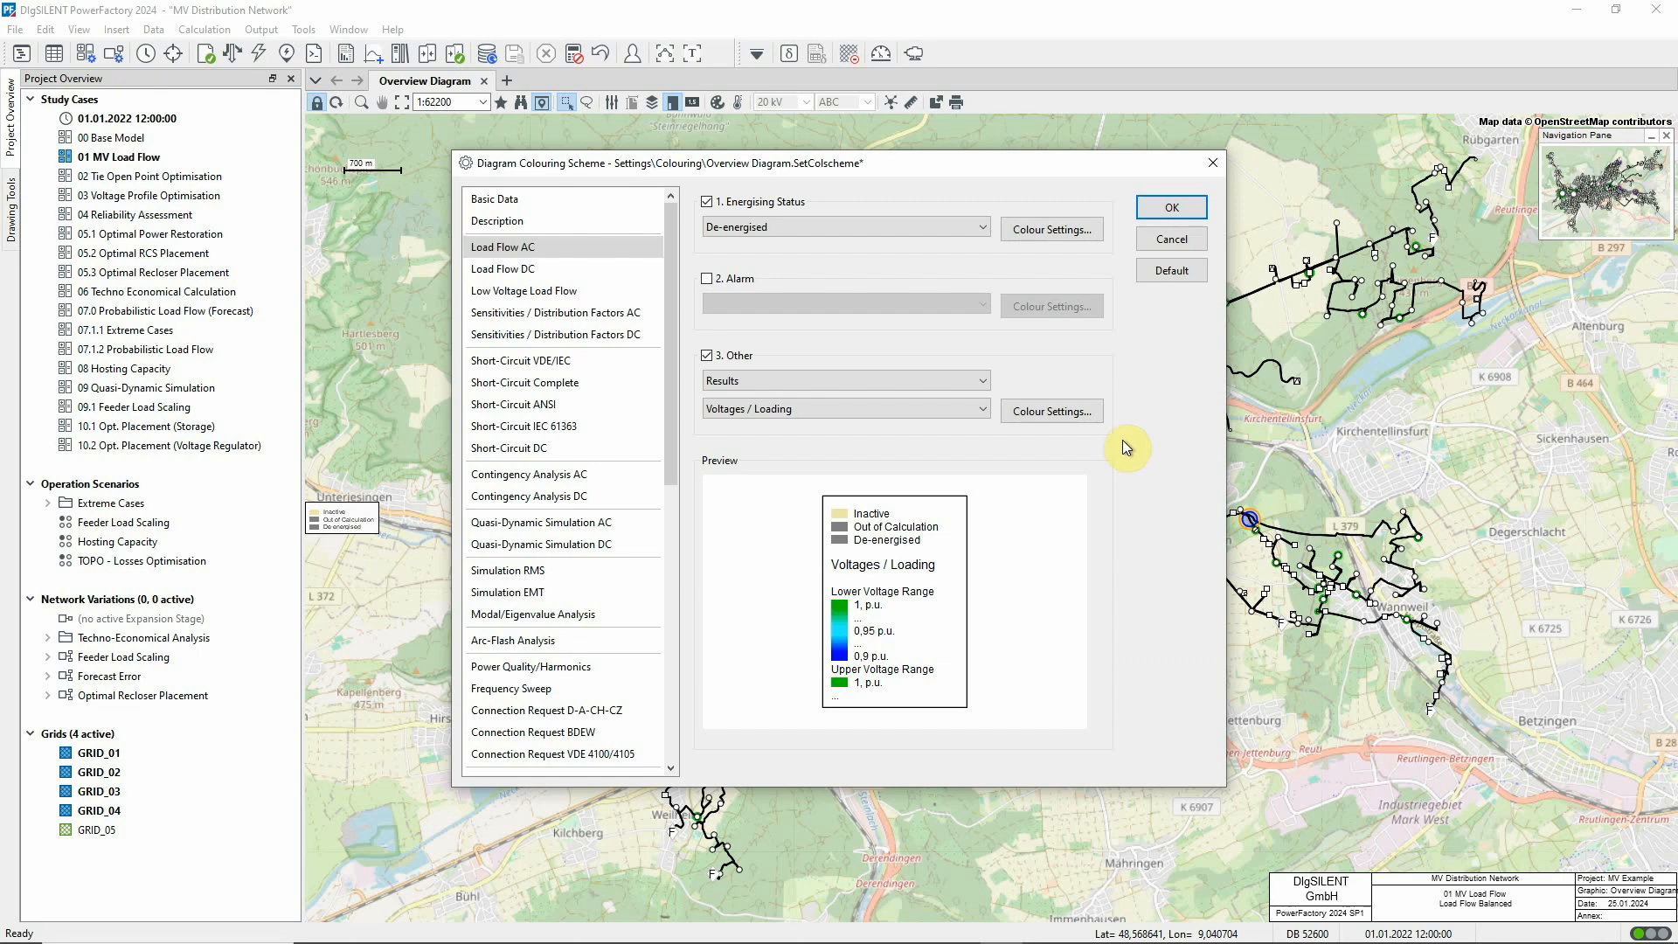
{"action": "left_click", "coordinate": [1050, 411]}
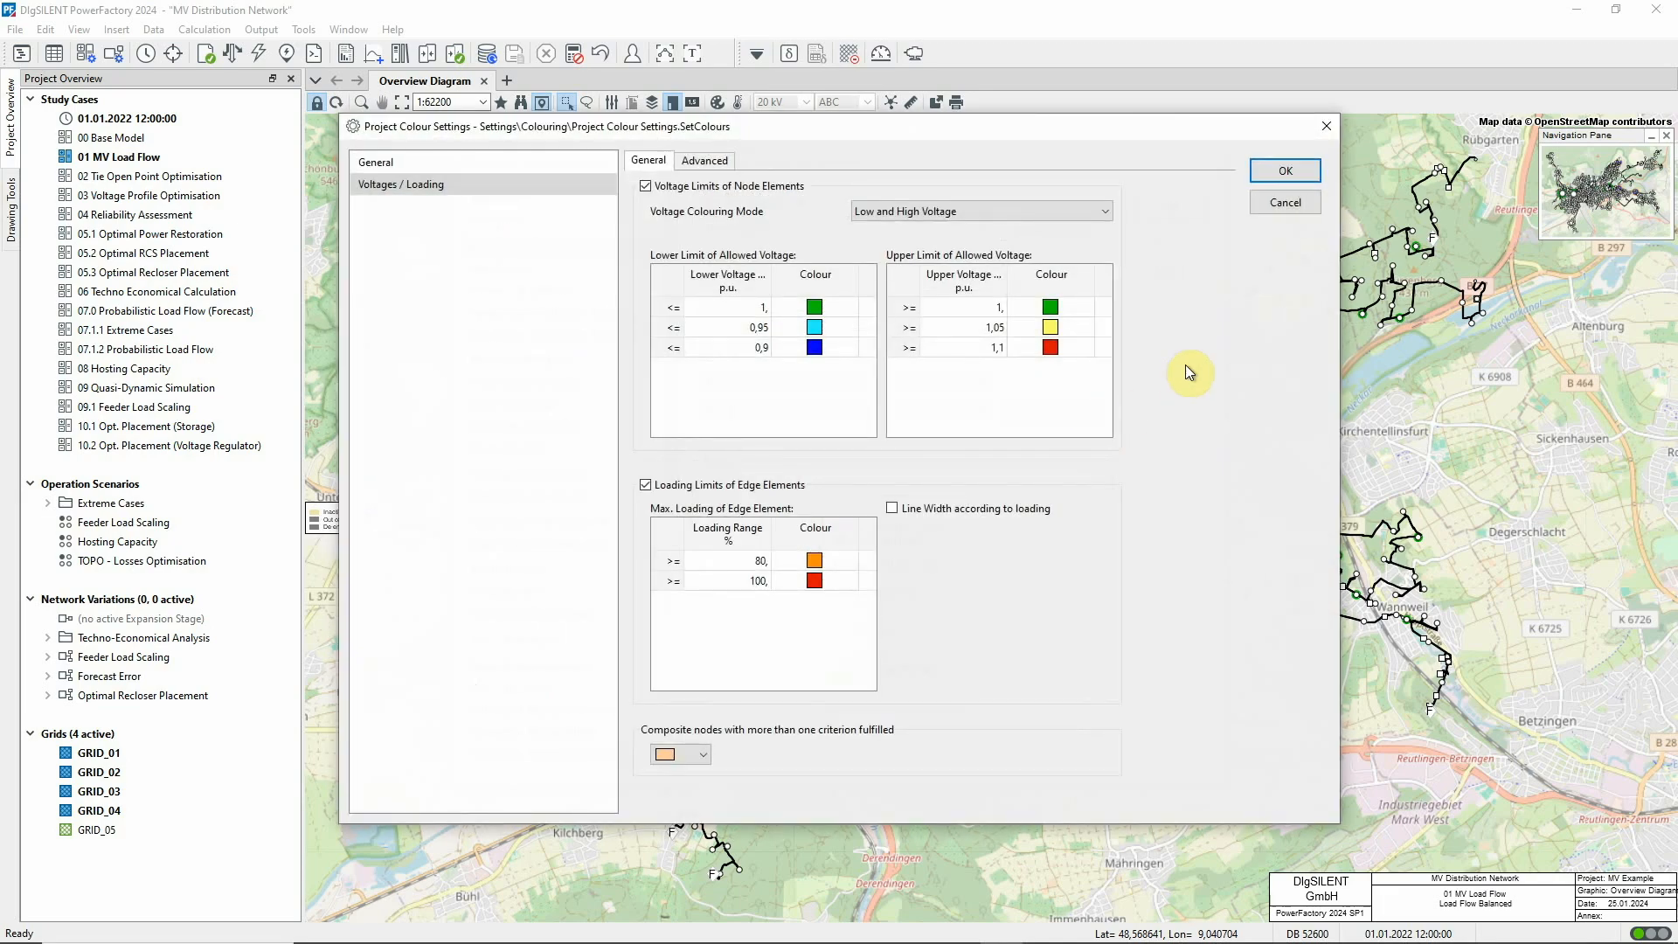
{"action": "mouse_move", "coordinate": [1213, 323]}
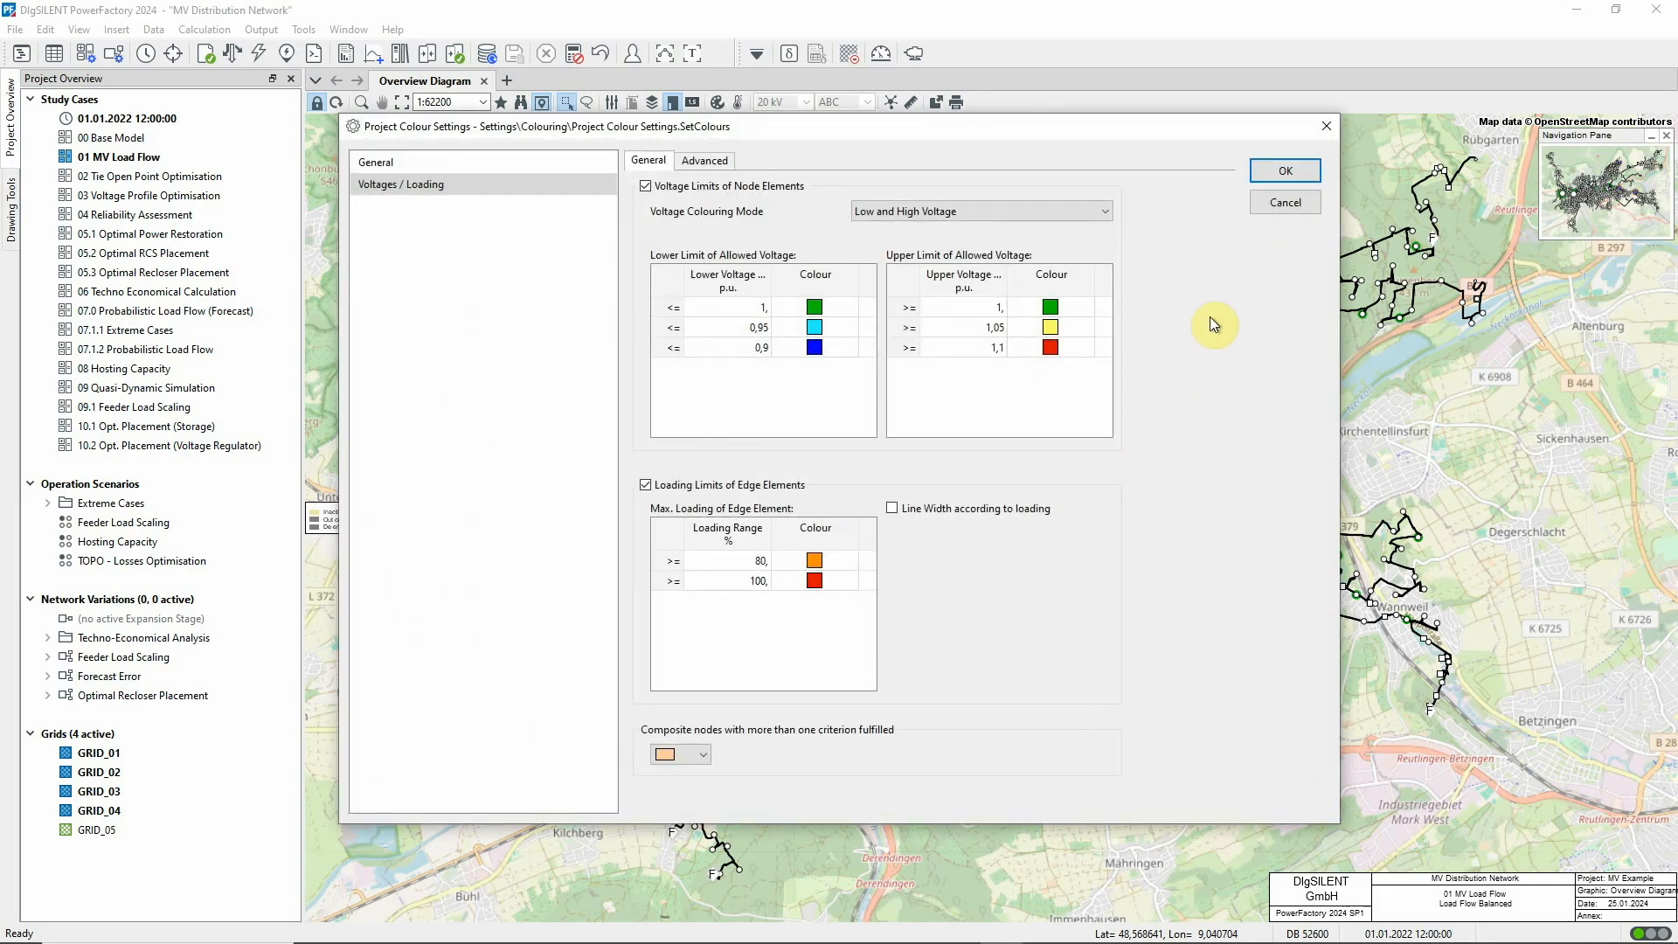
{"action": "left_click", "coordinate": [1286, 171]}
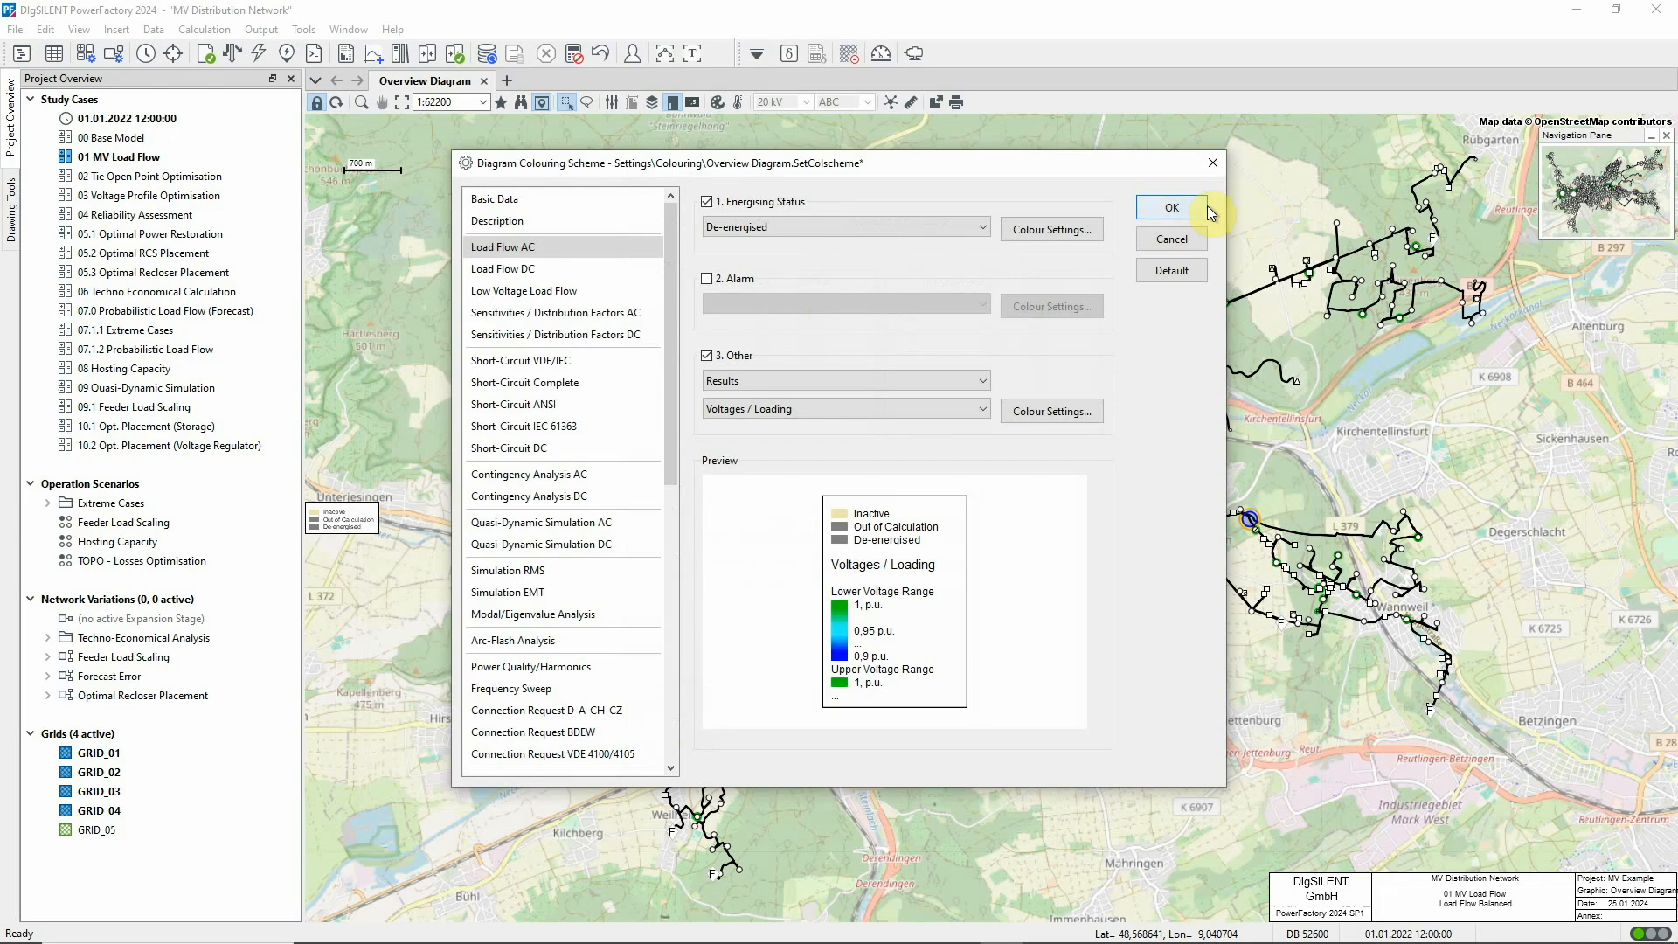
{"action": "left_click", "coordinate": [1171, 206]}
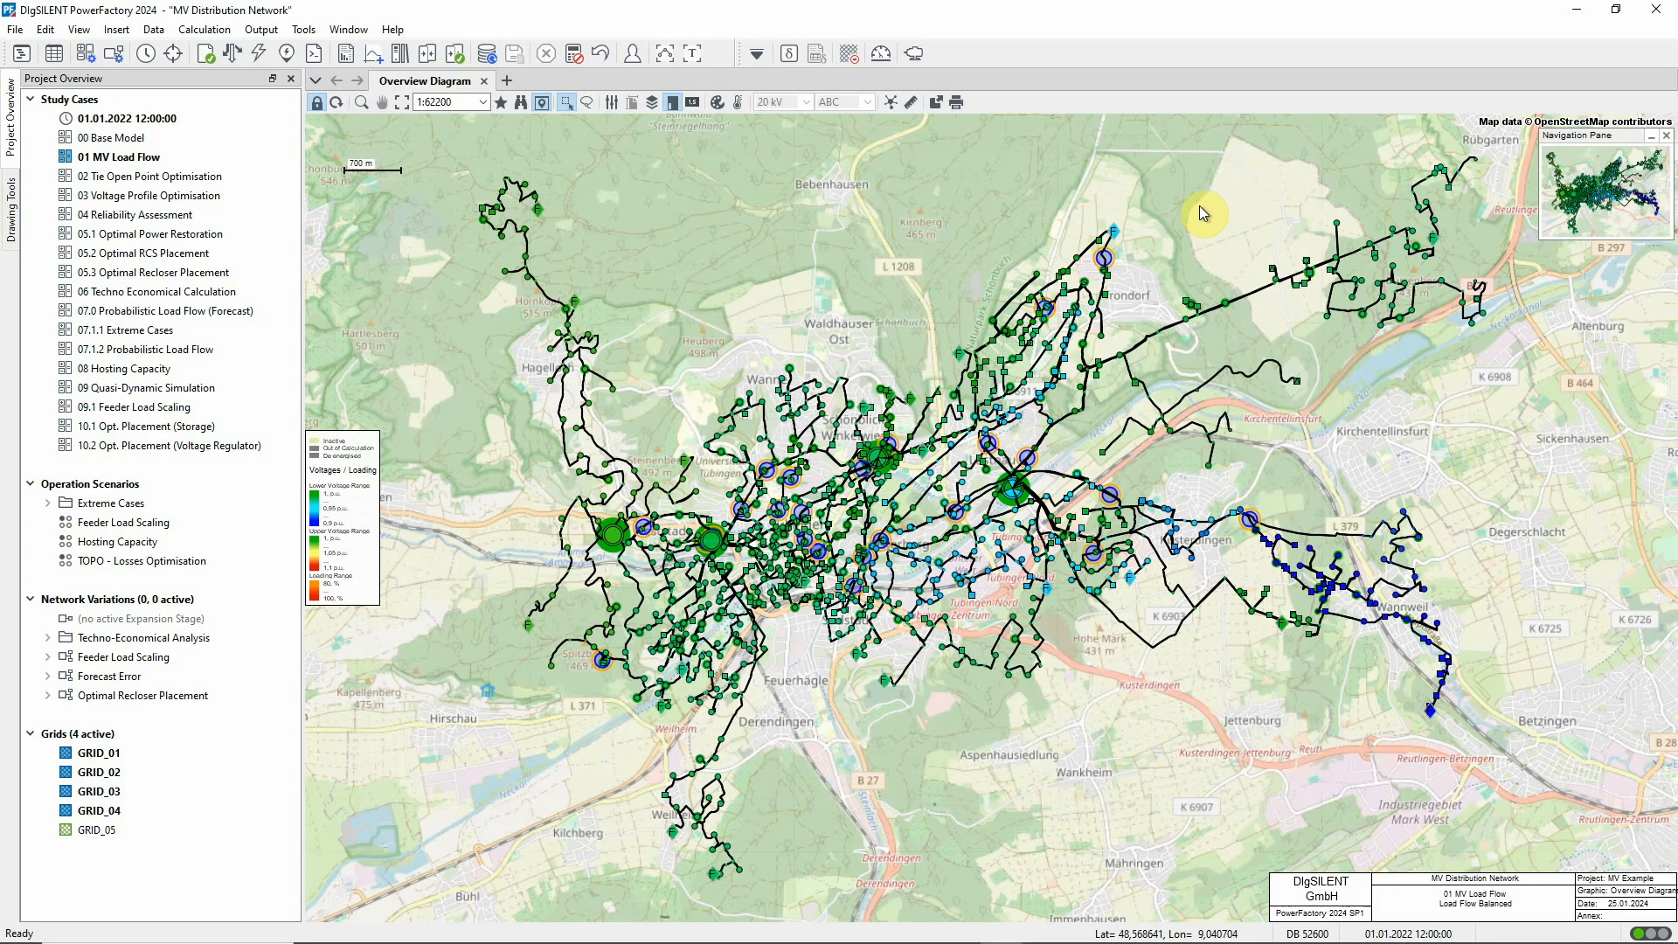
{"action": "left_click", "coordinate": [737, 101]}
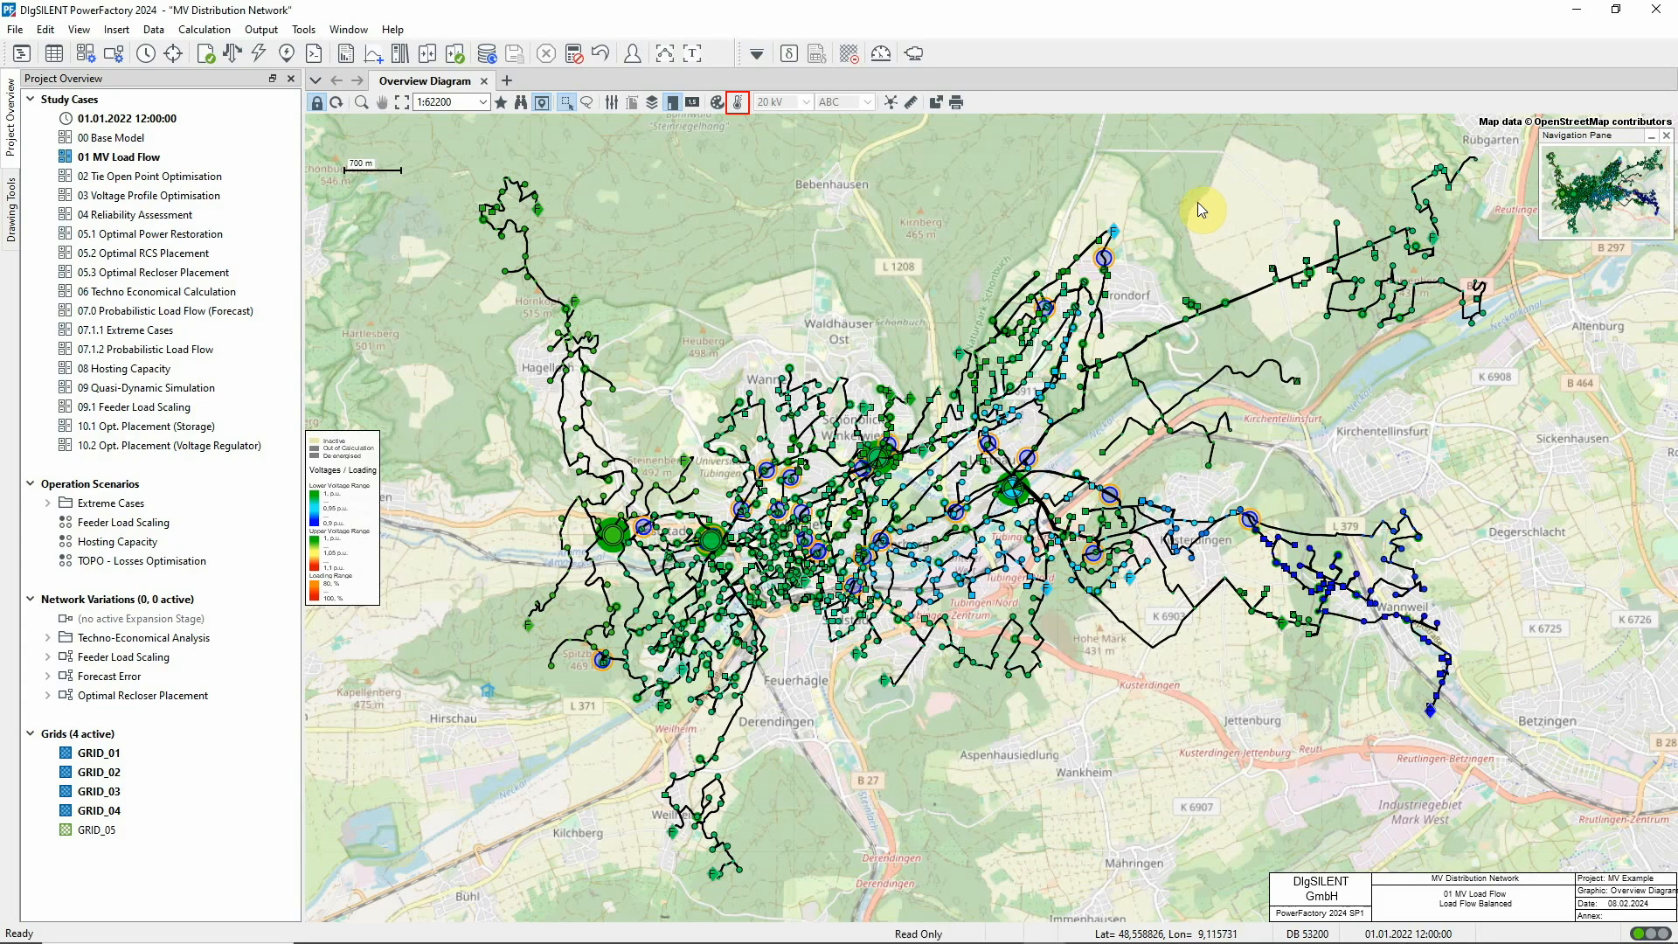
{"action": "left_click", "coordinate": [735, 102]}
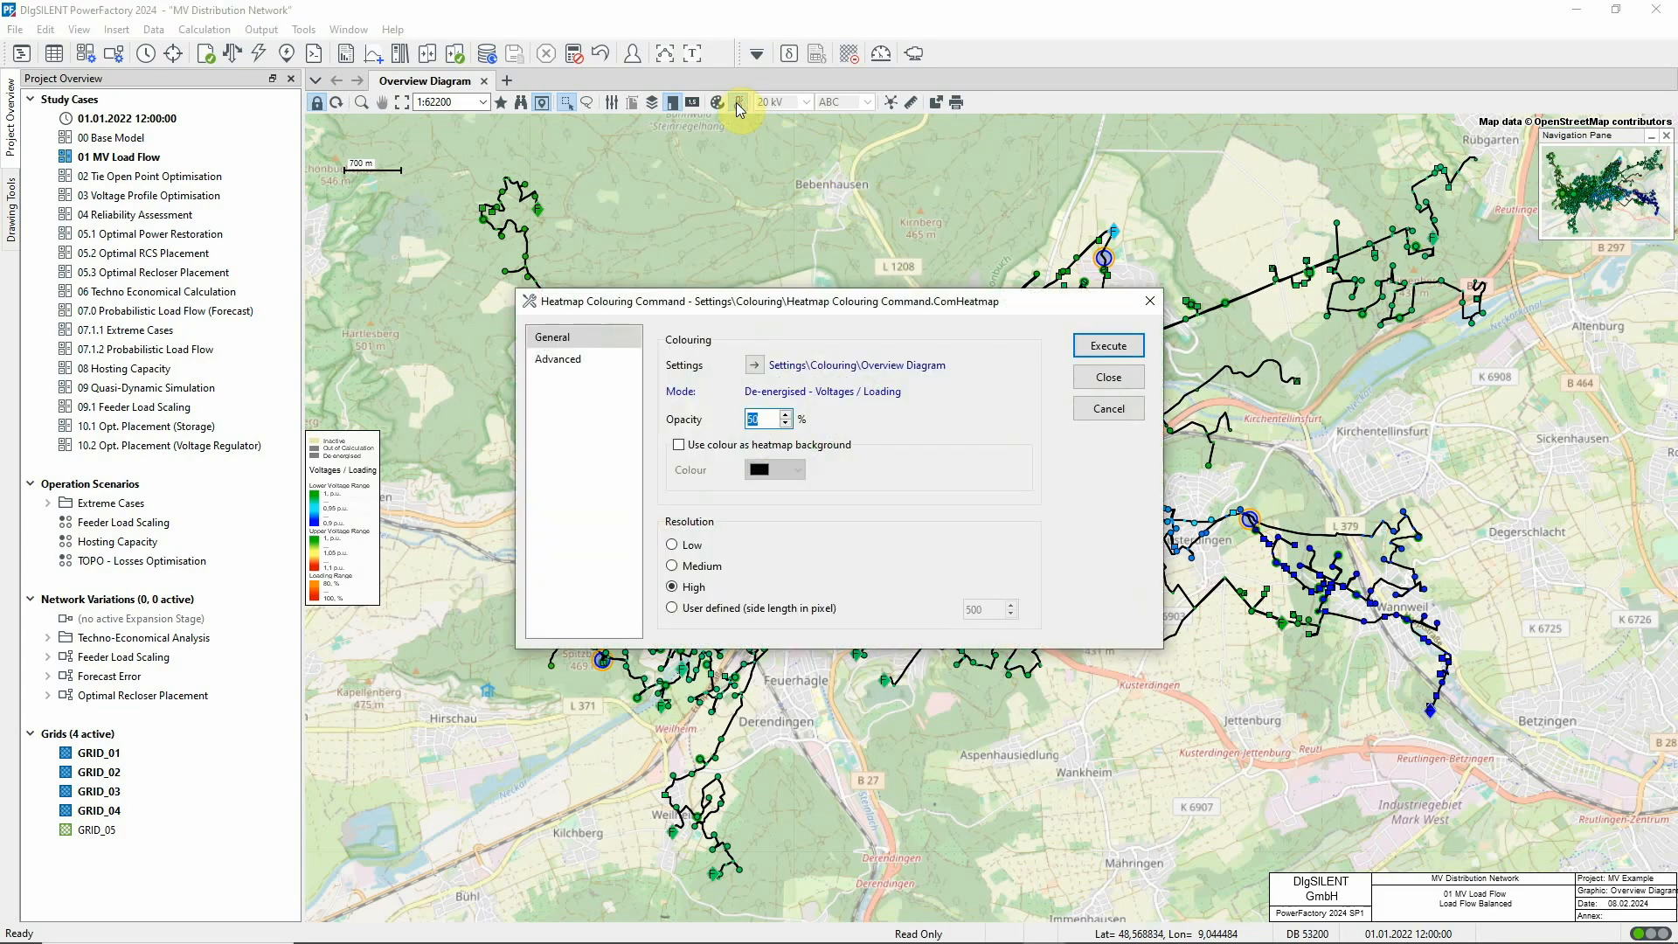
{"action": "left_click", "coordinate": [1108, 344]}
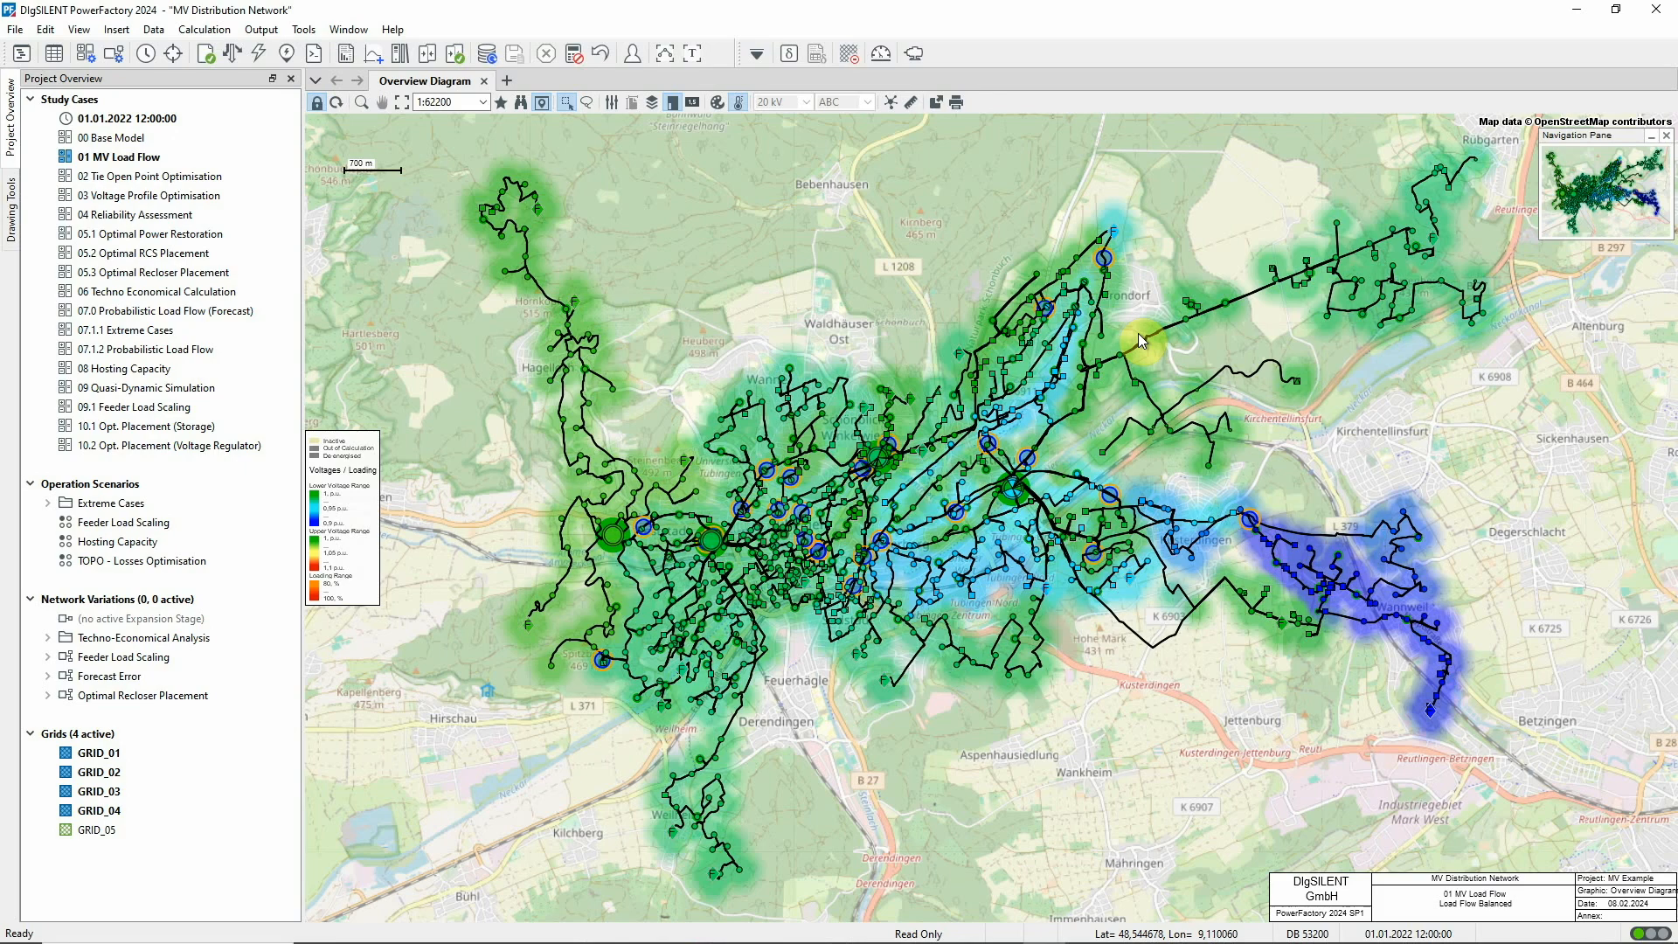
{"action": "left_click", "coordinate": [737, 102]}
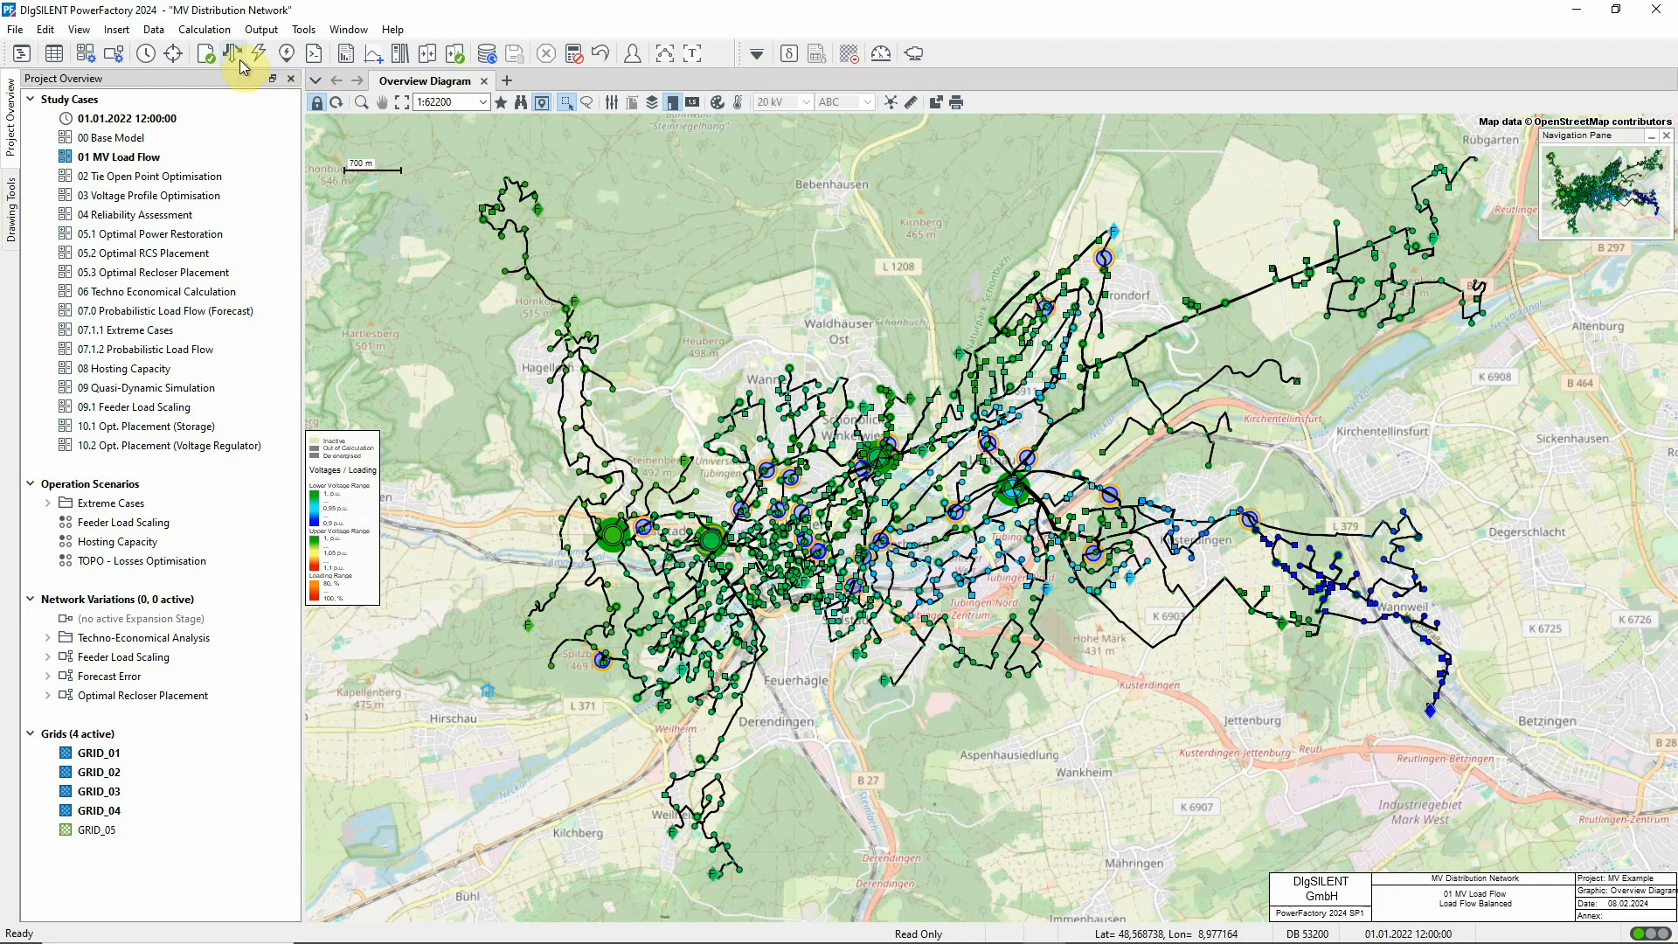
- Rerun the load flow with Loads scaled to 25 % under Load/Generation Scaling, then reopen its settings
{"action": "left_click", "coordinate": [262, 53]}
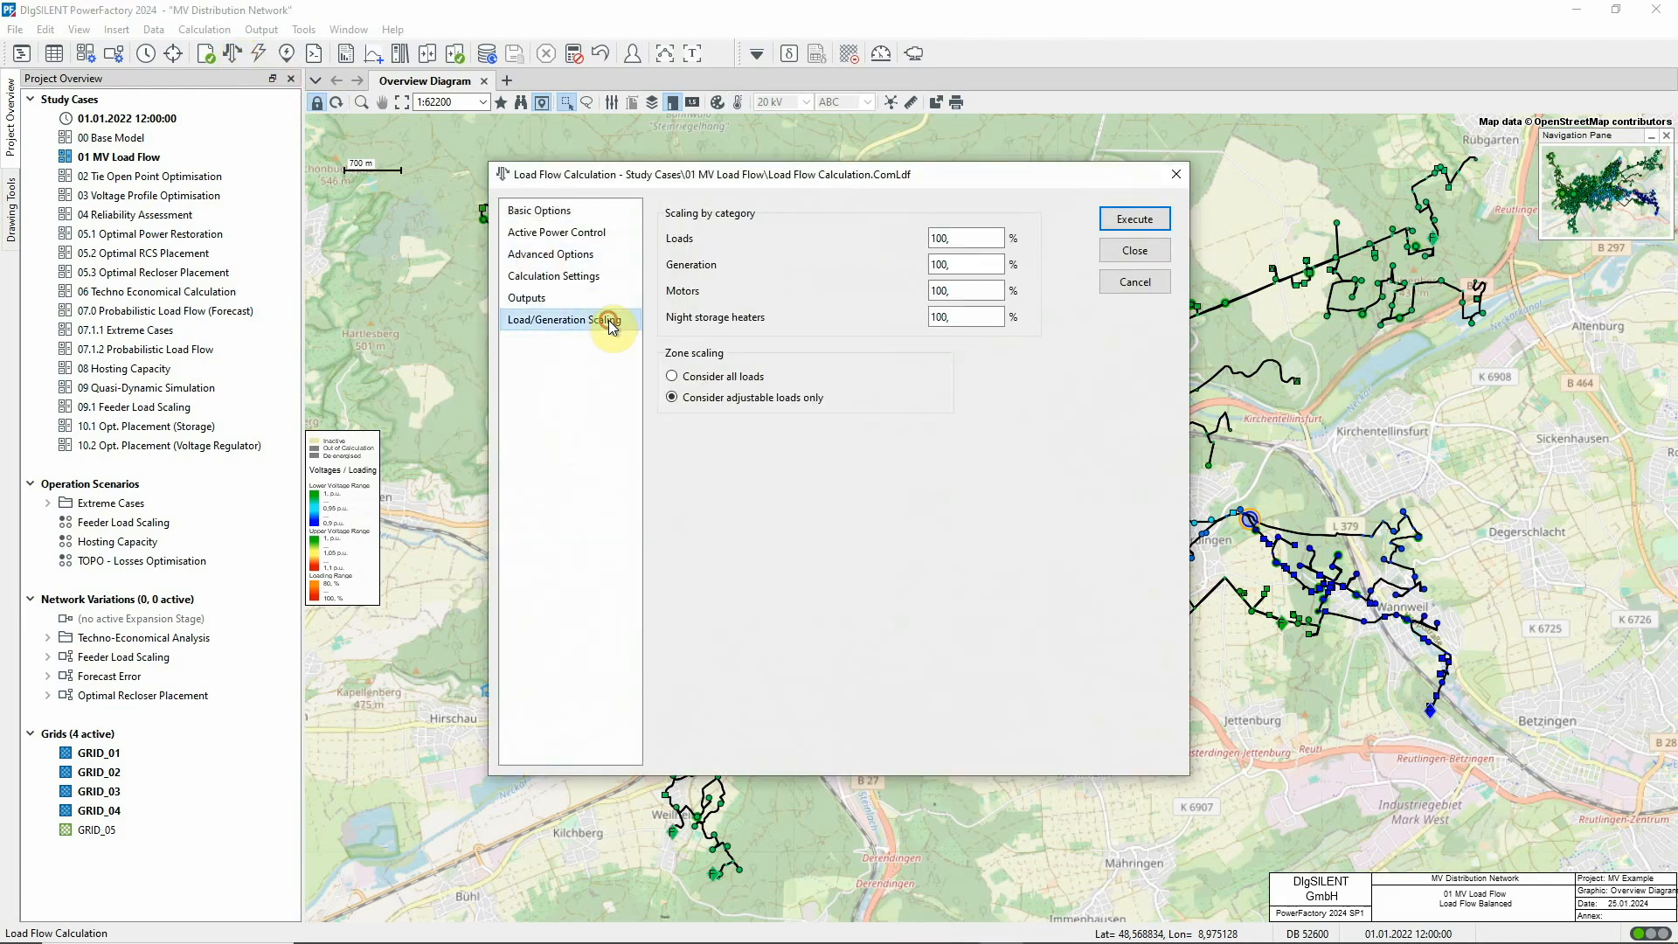
{"action": "left_click", "coordinate": [972, 238]}
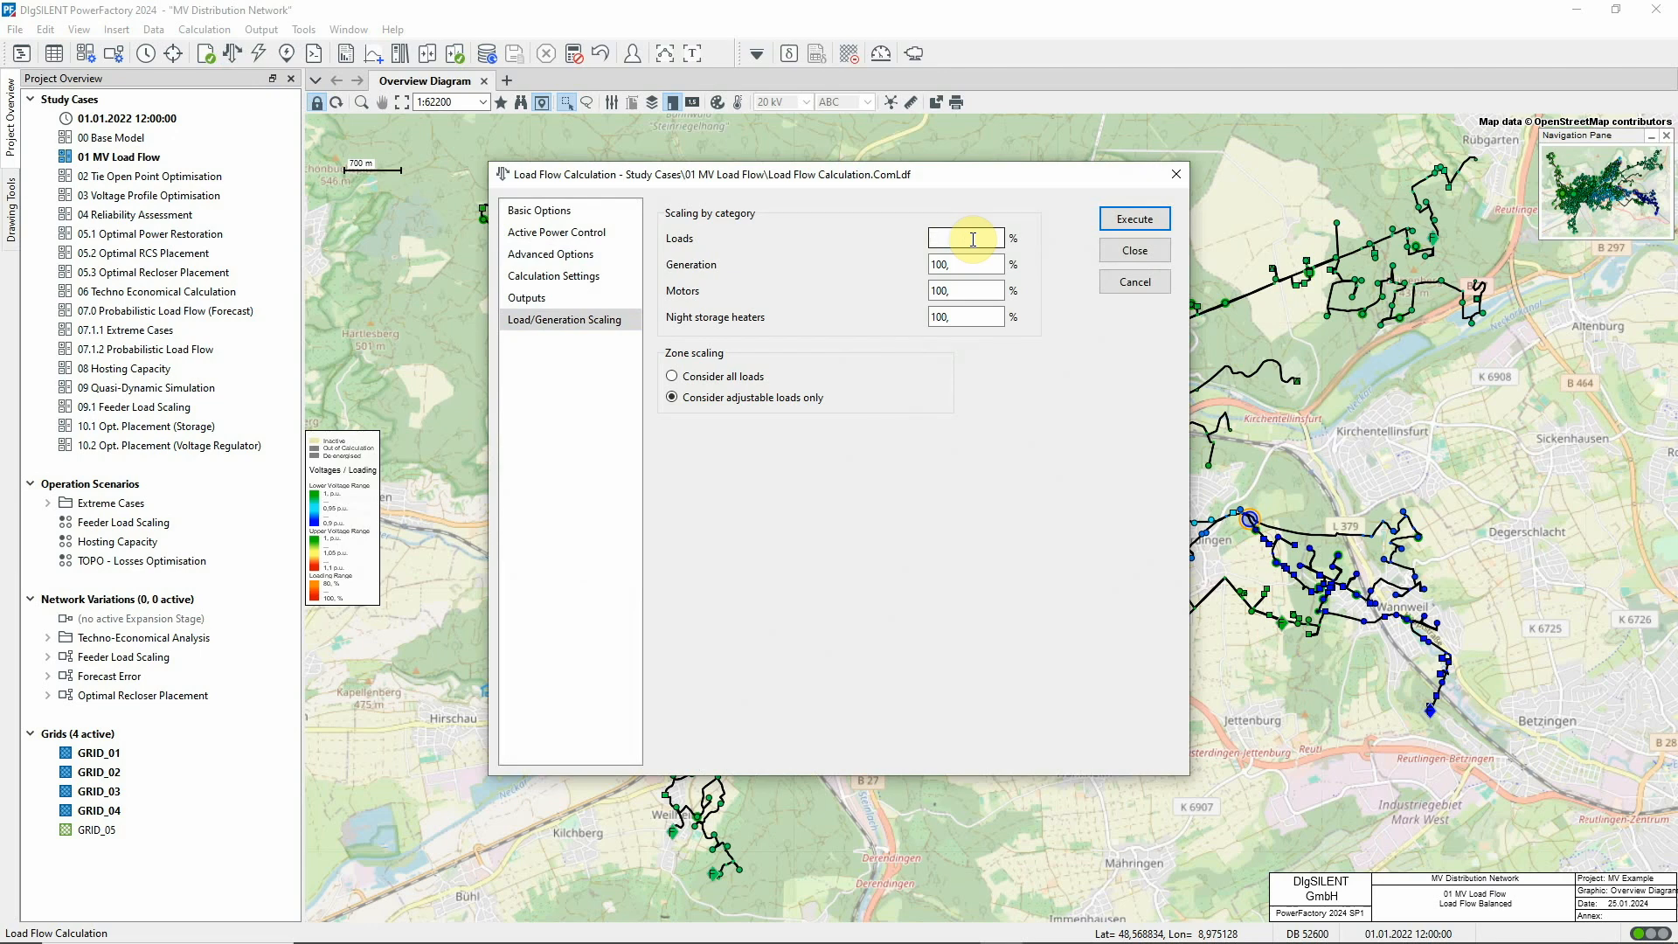
{"action": "type", "text": "25"}
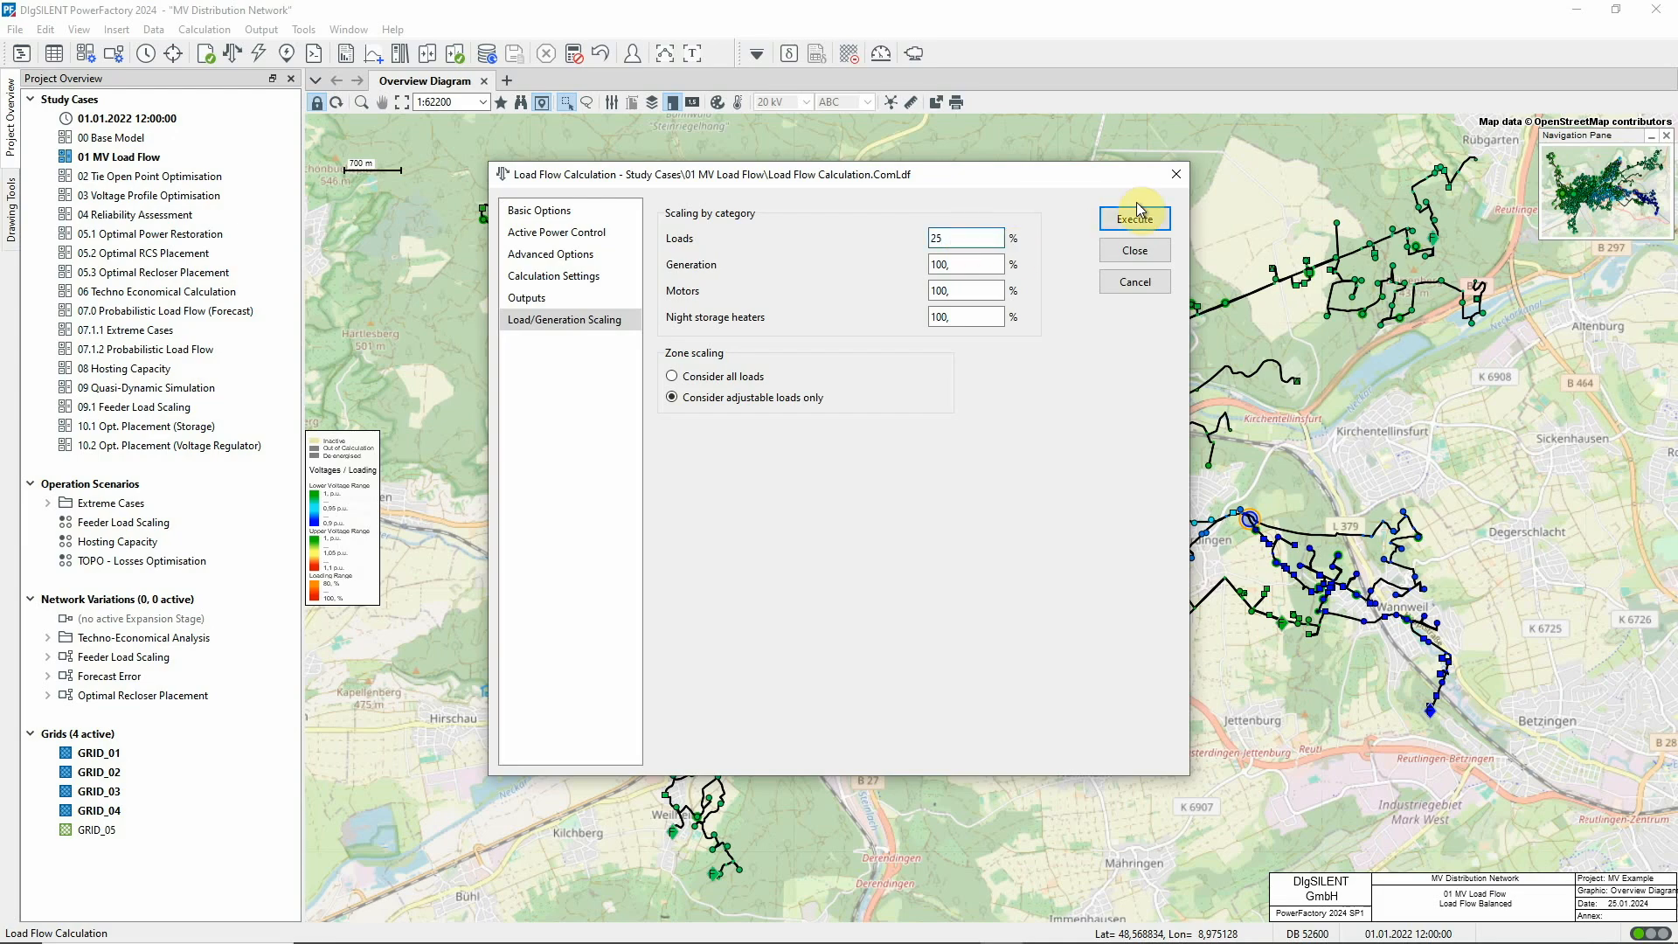
{"action": "left_click", "coordinate": [1134, 217]}
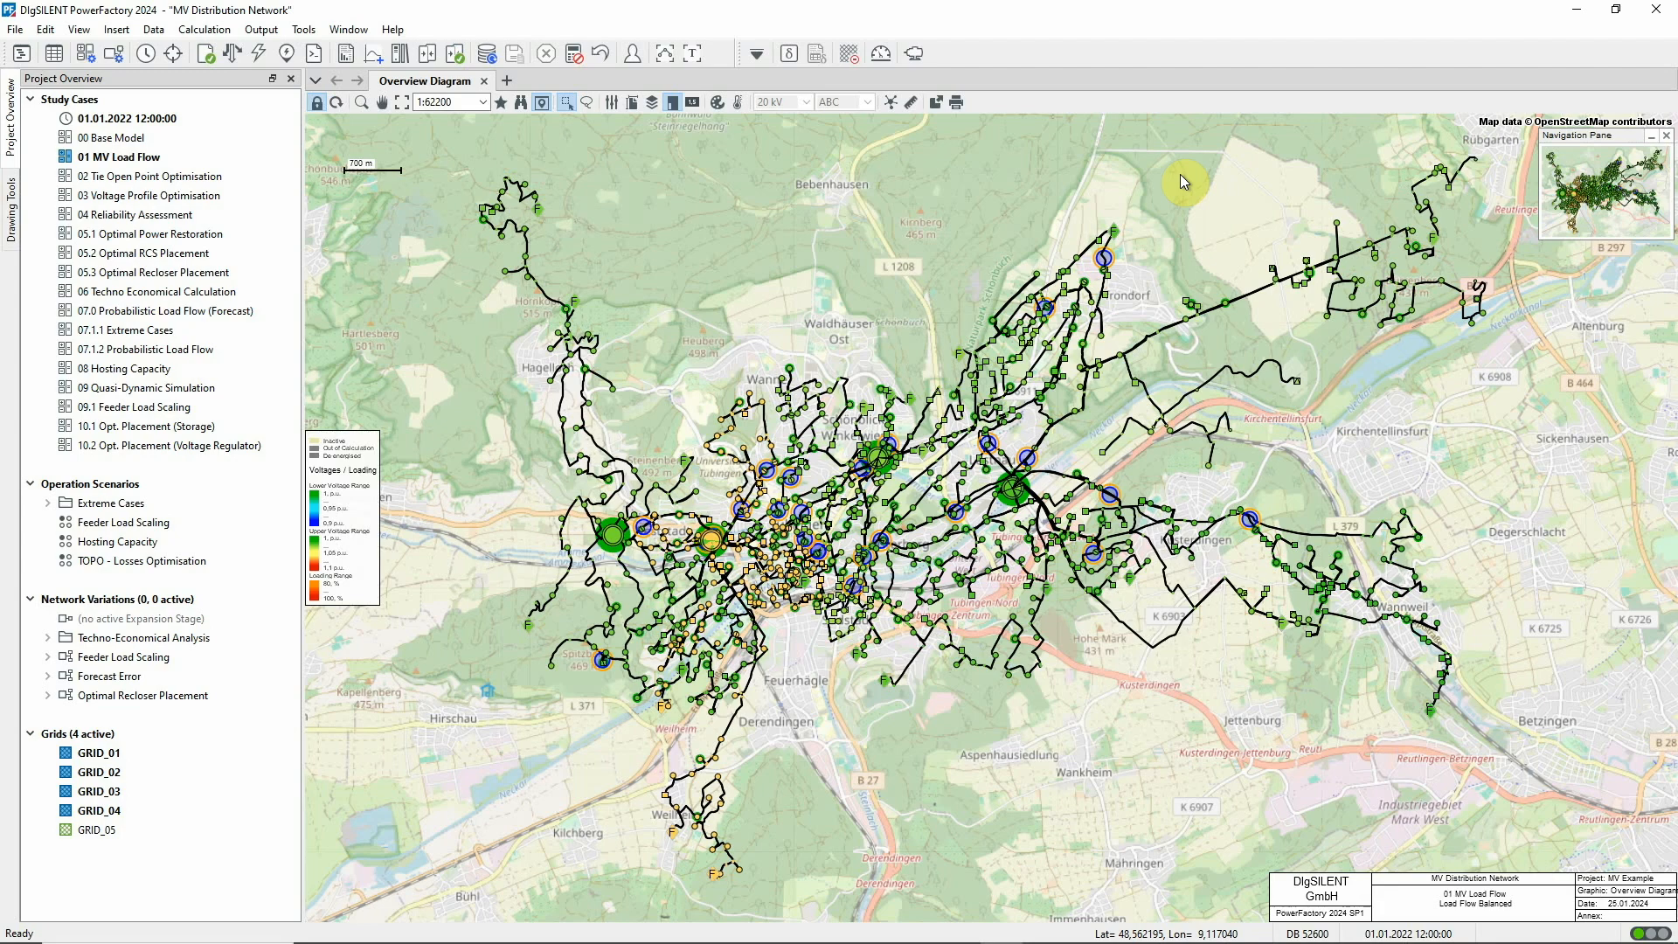
{"action": "left_click", "coordinate": [234, 54]}
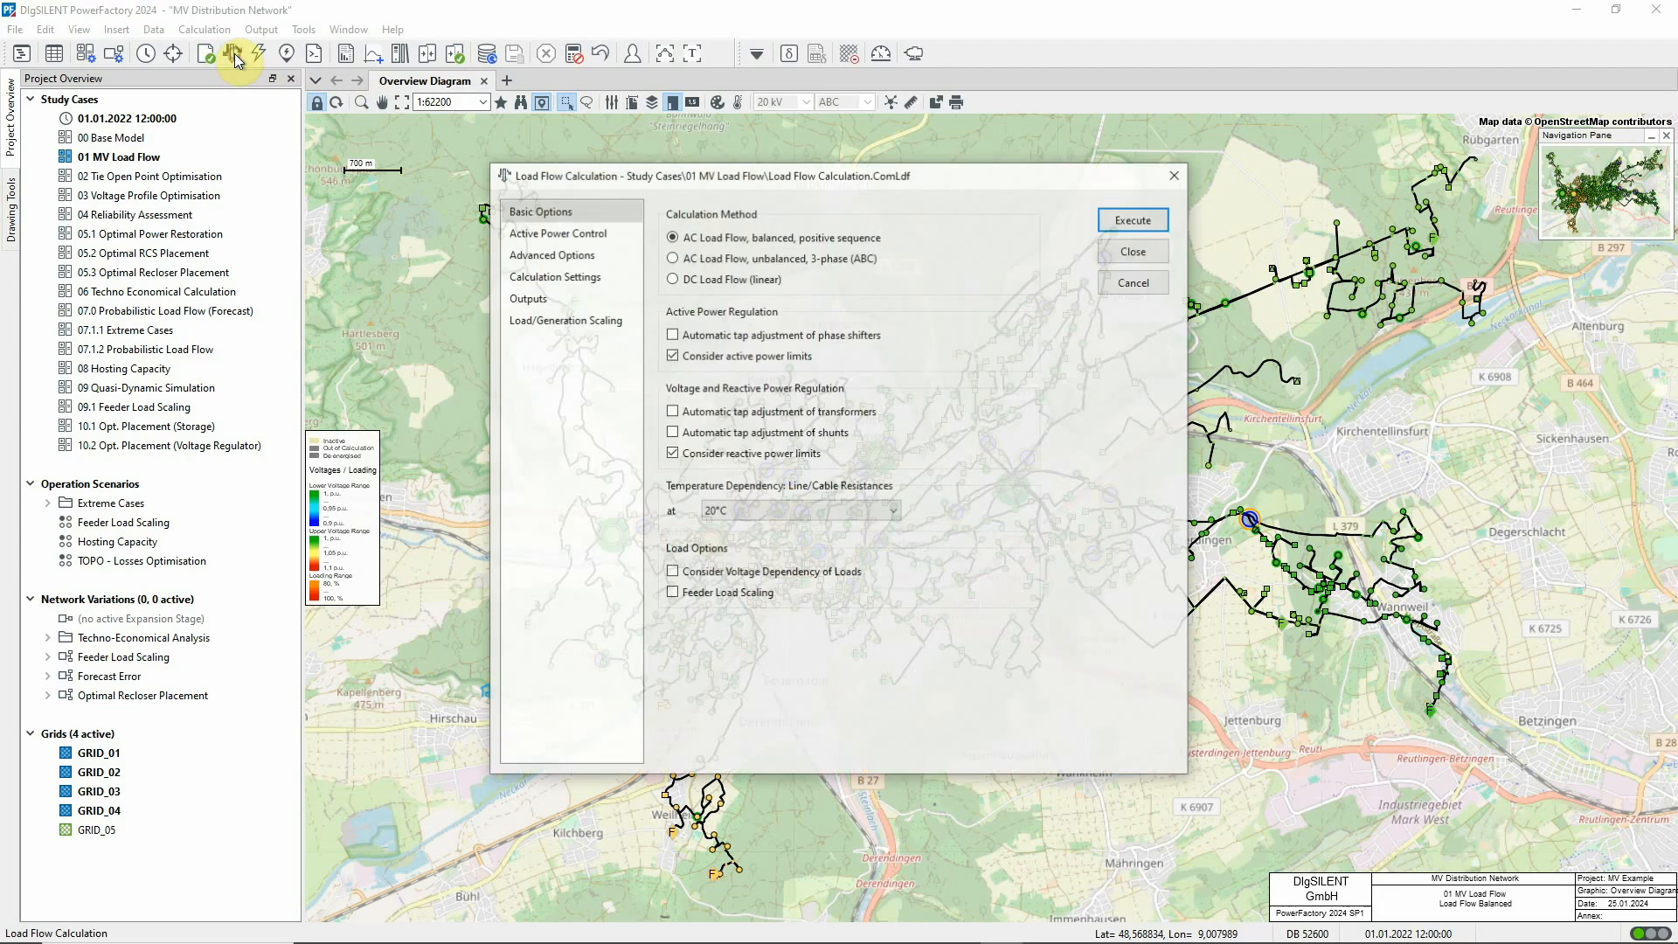
- Rerun the load flow with Loads scaled to 150 % to recolour the map
{"action": "left_click", "coordinate": [566, 320]}
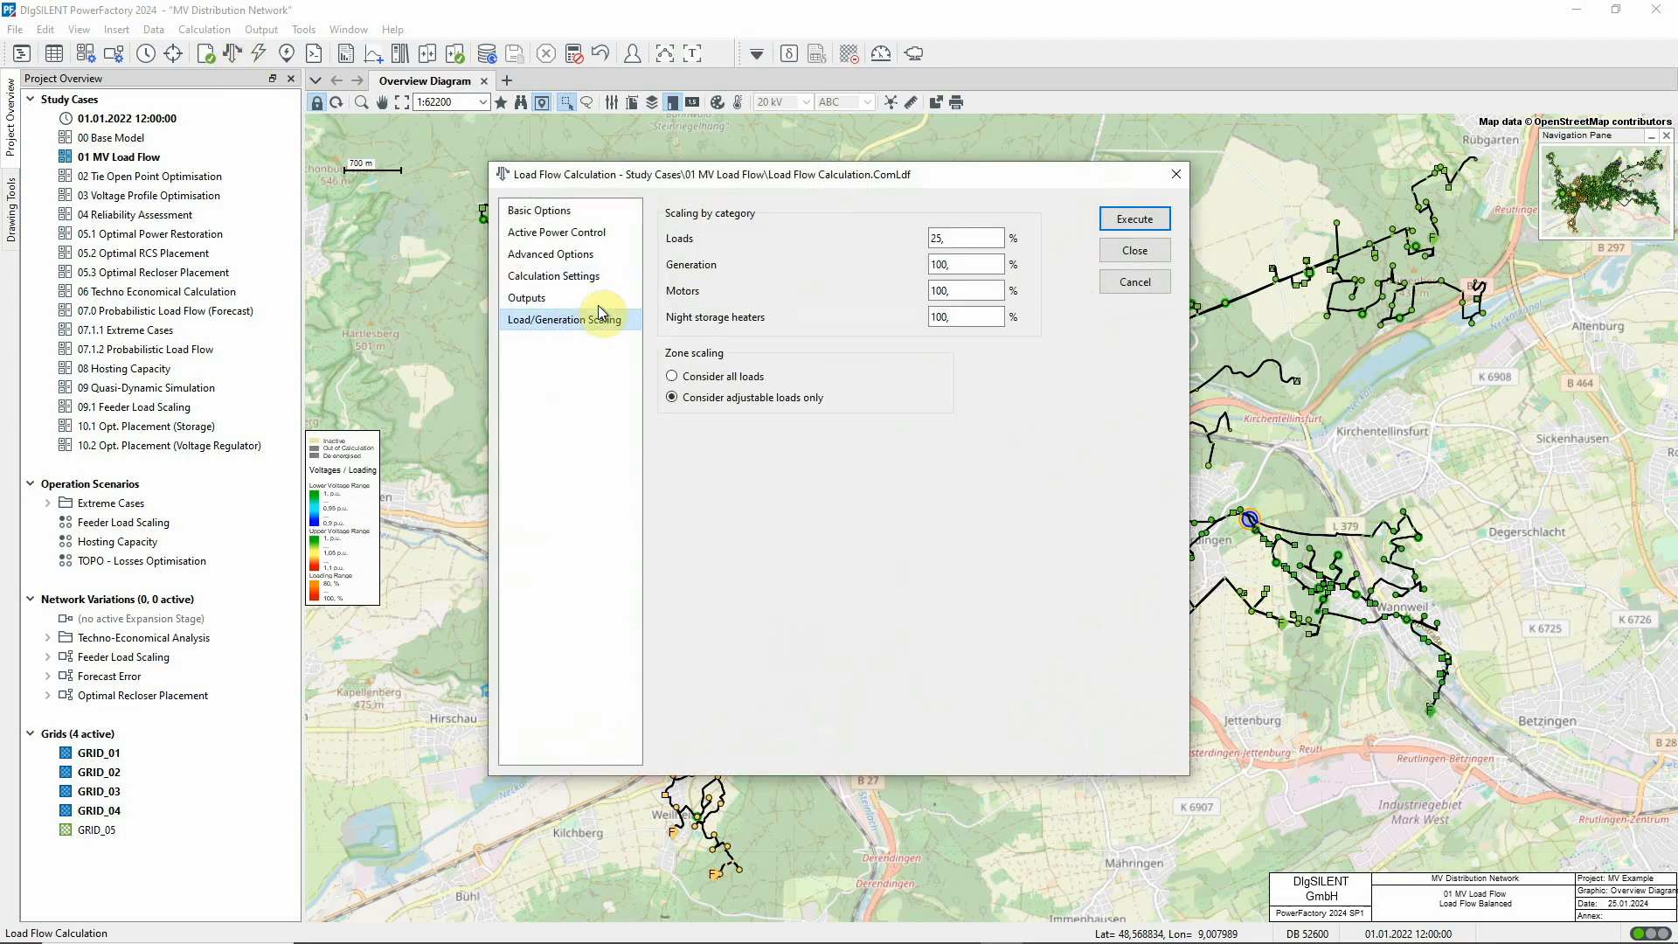
{"action": "left_click", "coordinate": [965, 238]}
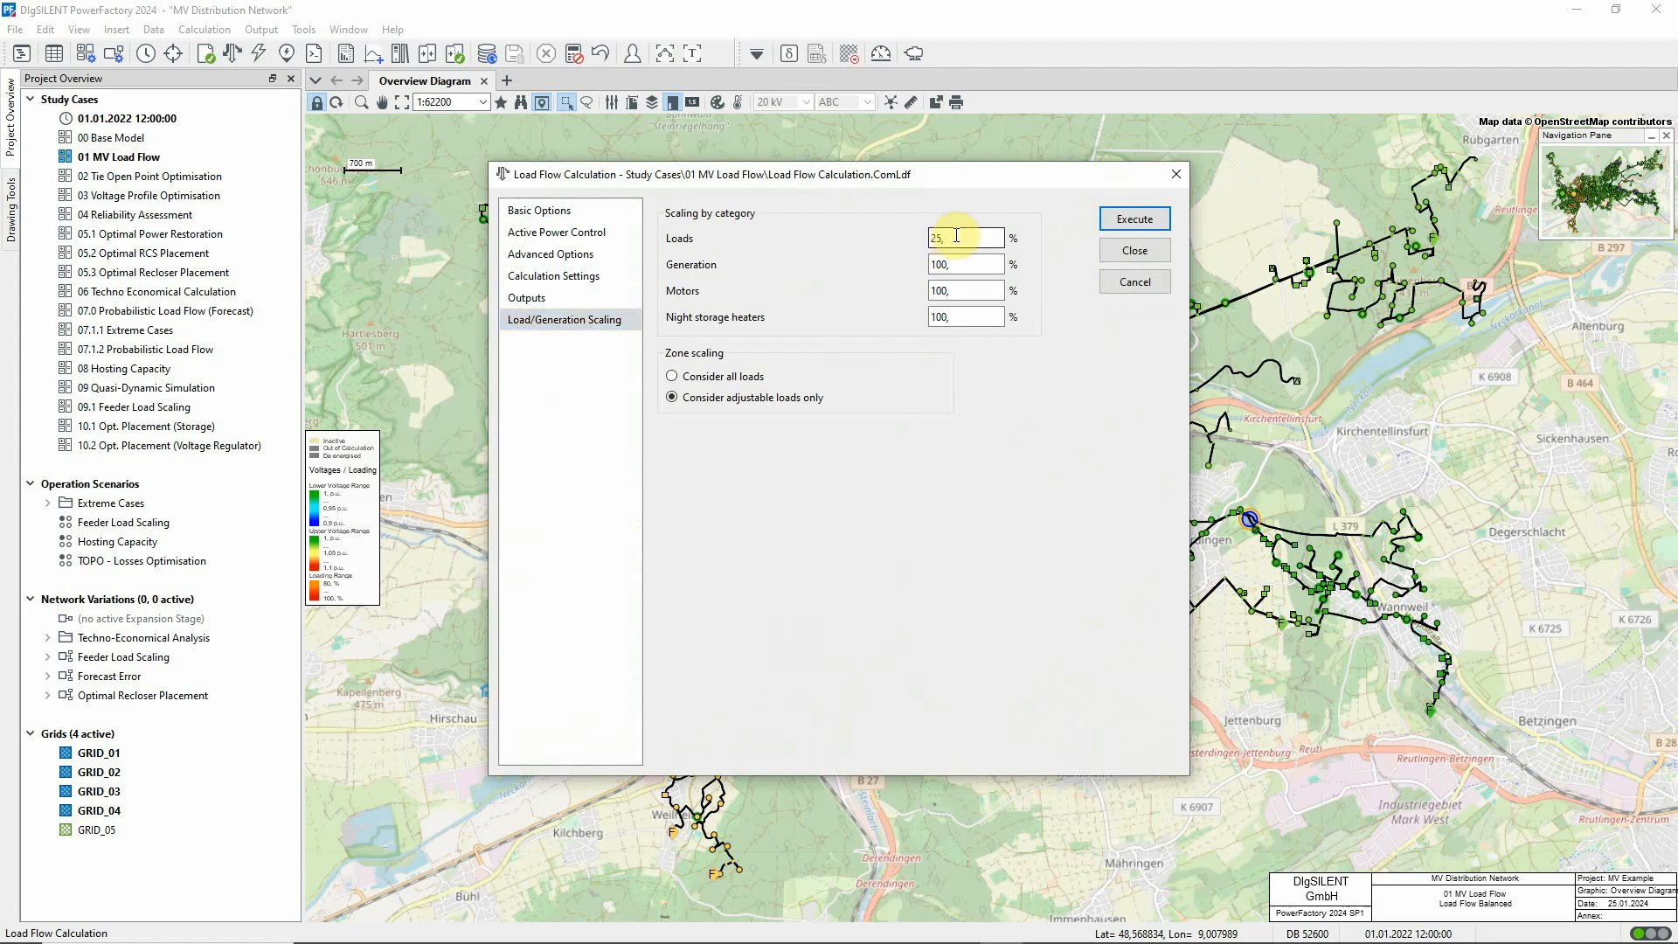
{"action": "type", "text": "150"}
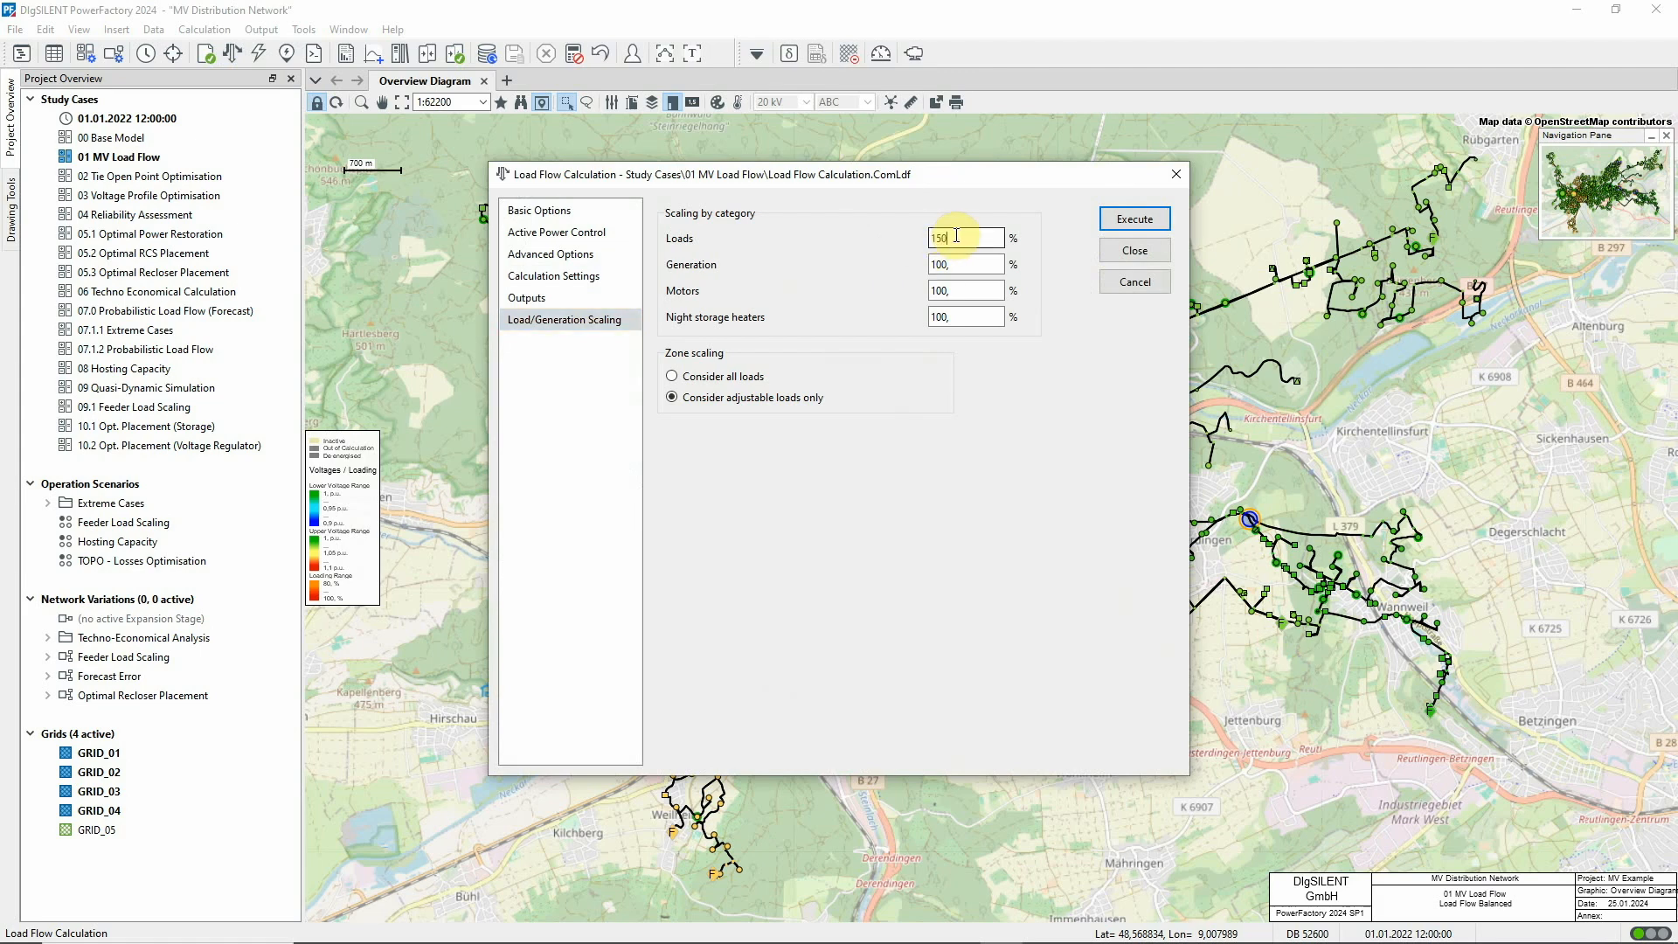
{"action": "left_click", "coordinate": [1134, 219]}
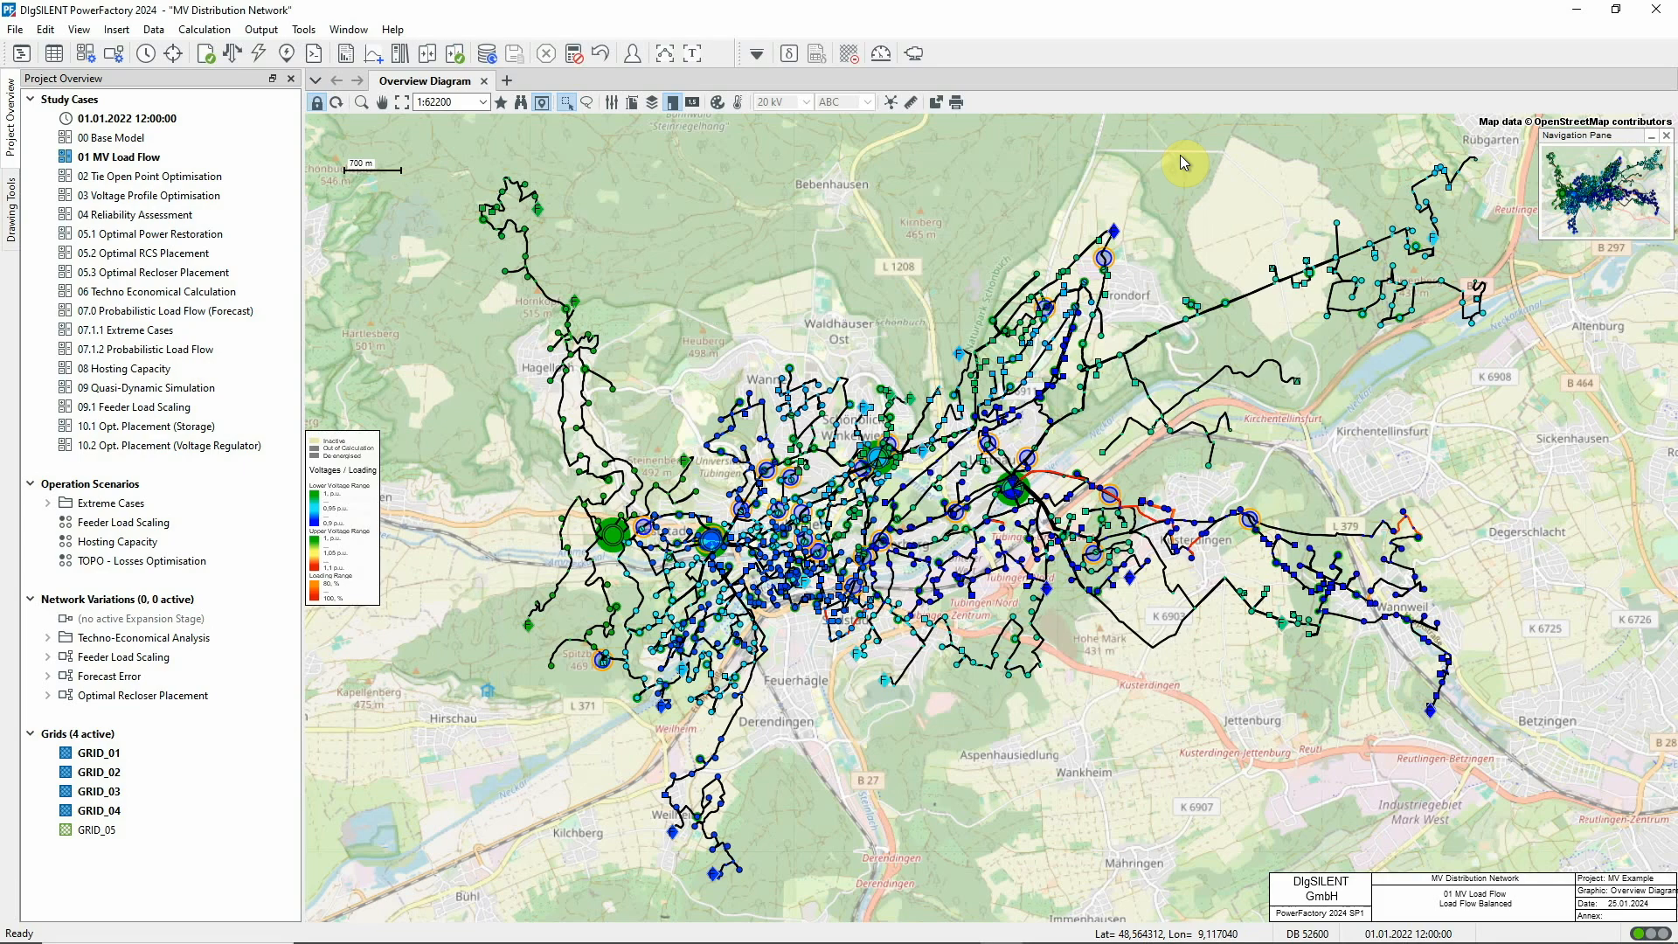
{"action": "mouse_move", "coordinate": [248, 72]}
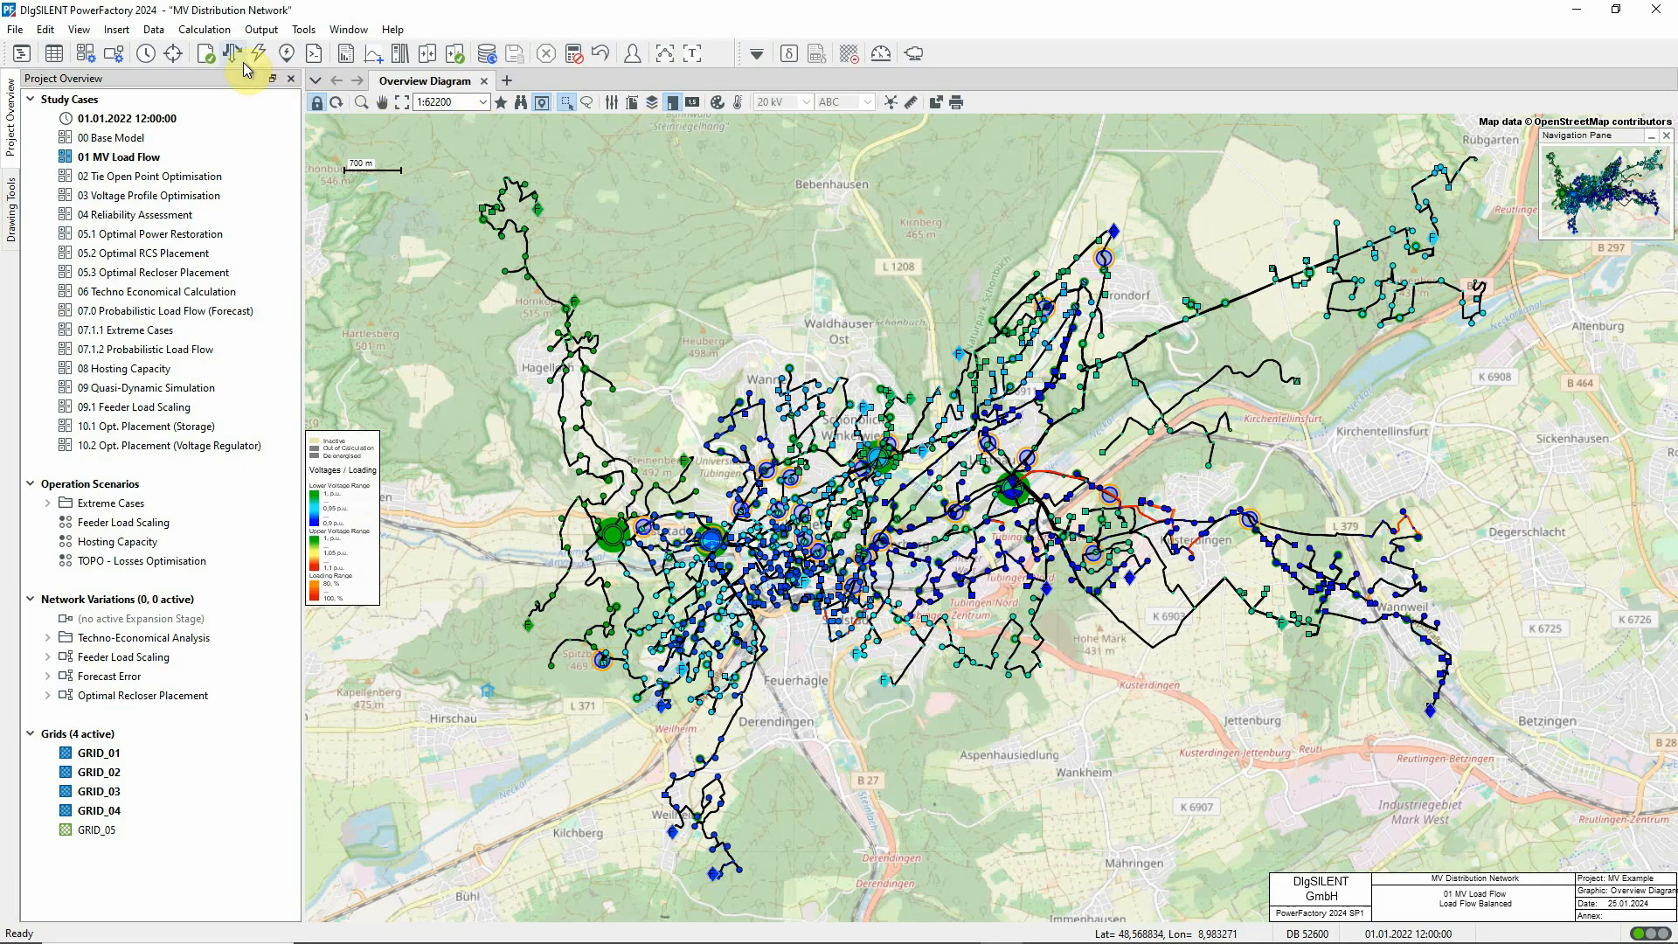
- Rerun the load flow with Automatic tap adjustment of transformers enabled on Basic Options
{"action": "left_click", "coordinate": [249, 54]}
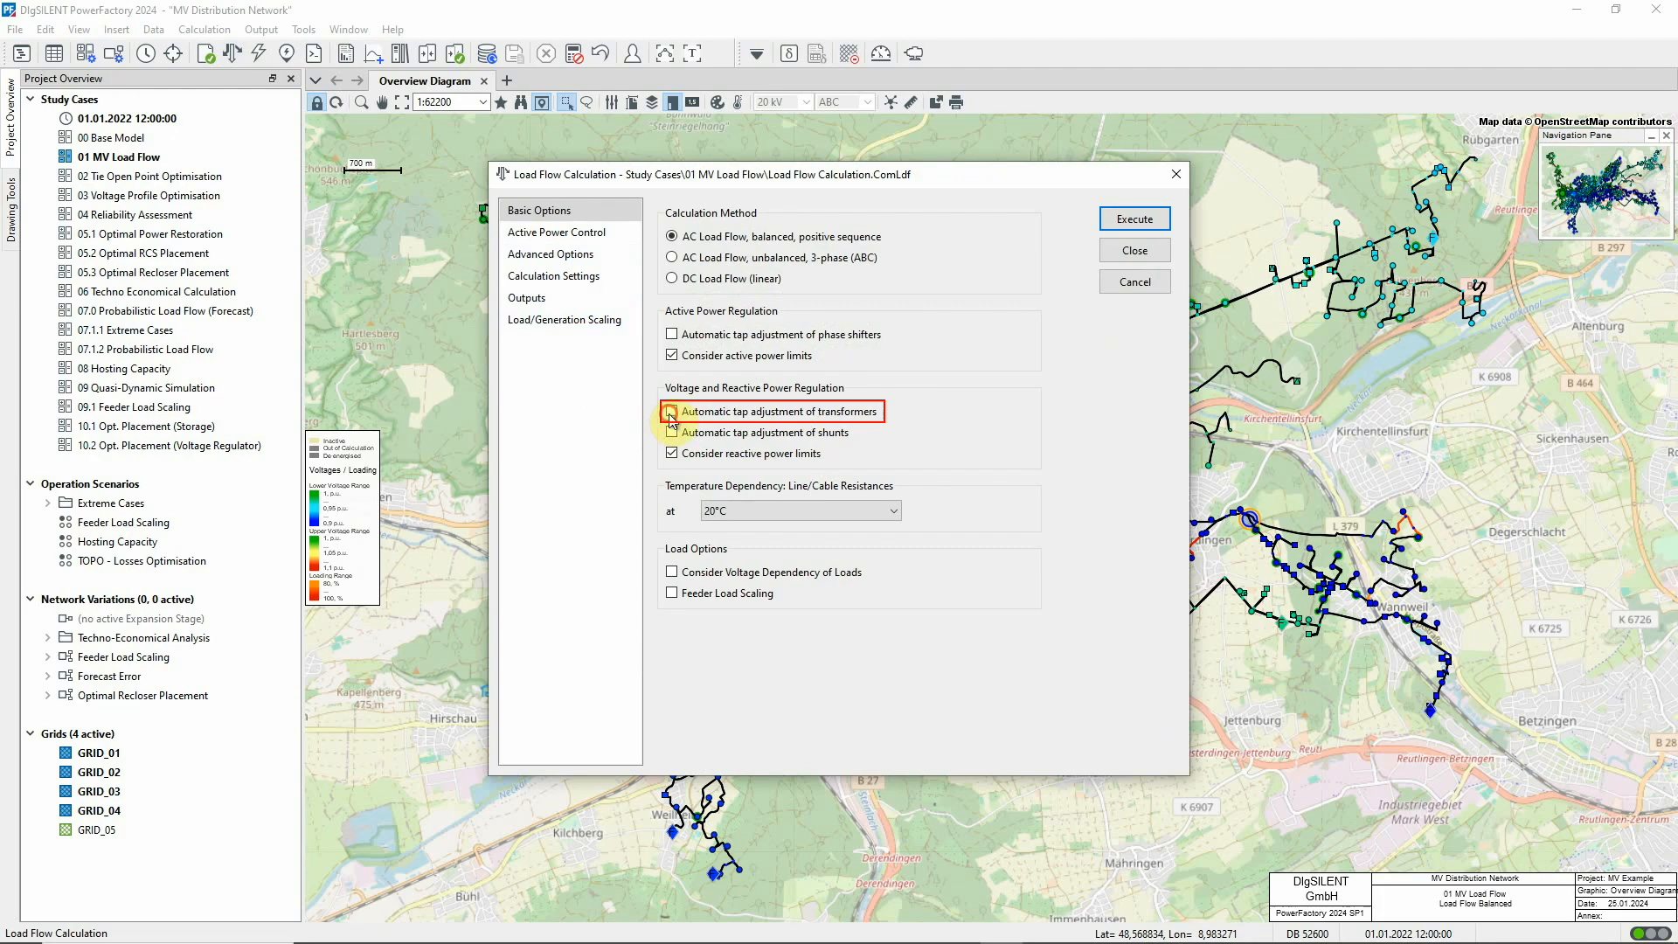
{"action": "left_click", "coordinate": [671, 411]}
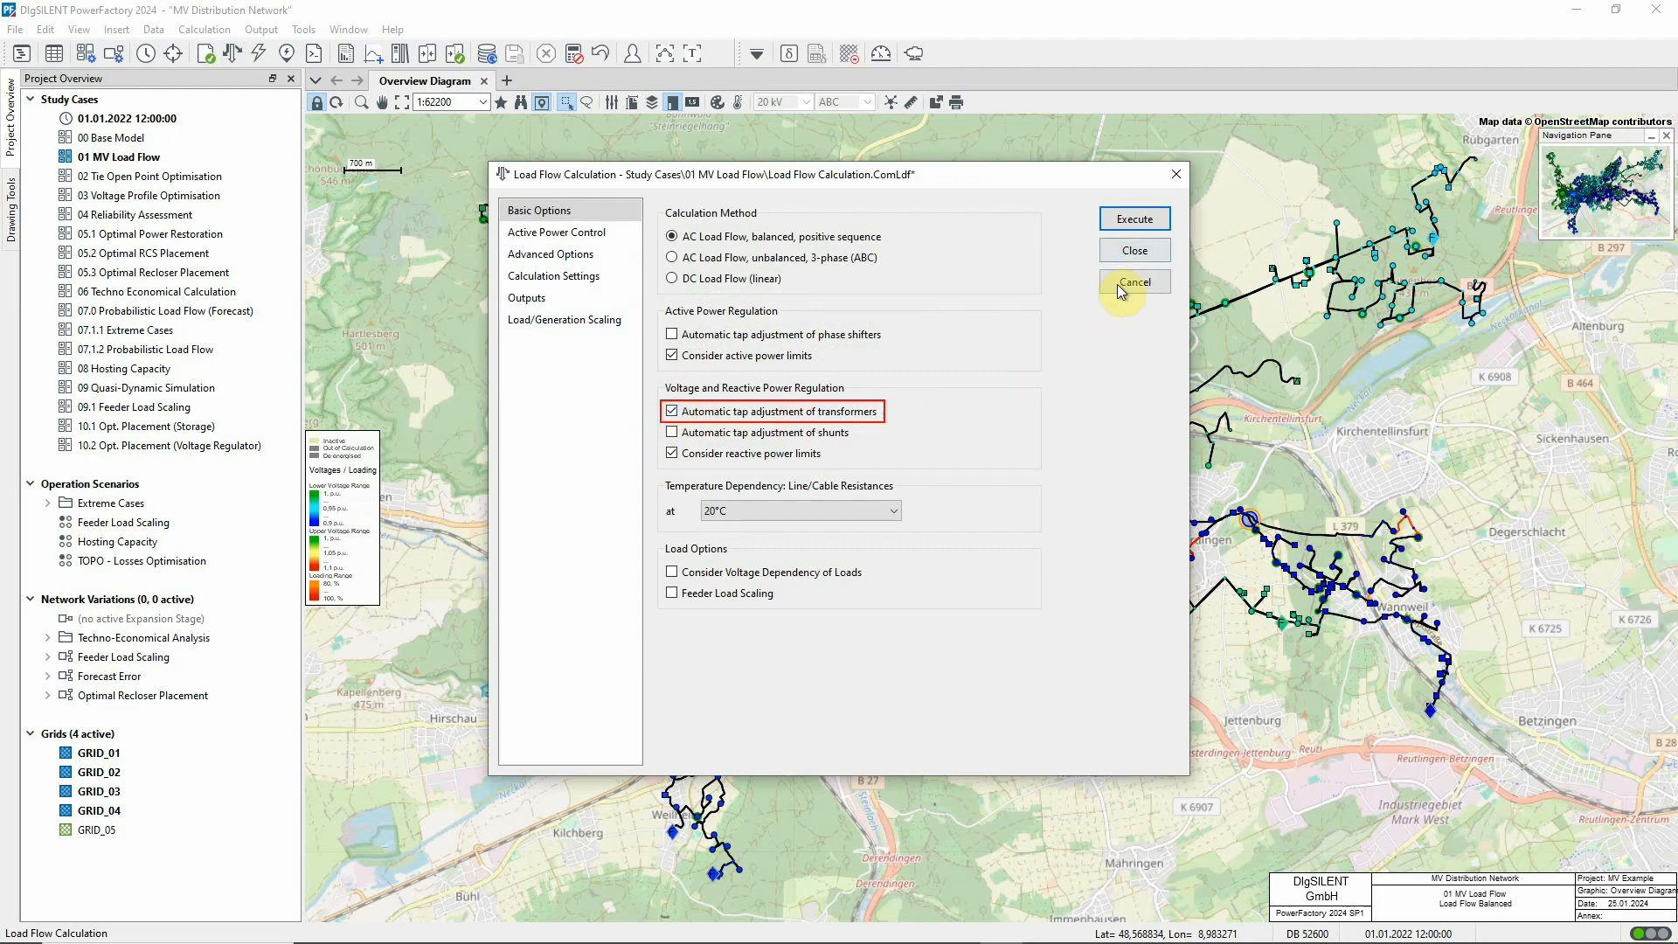
{"action": "left_click", "coordinate": [1134, 219]}
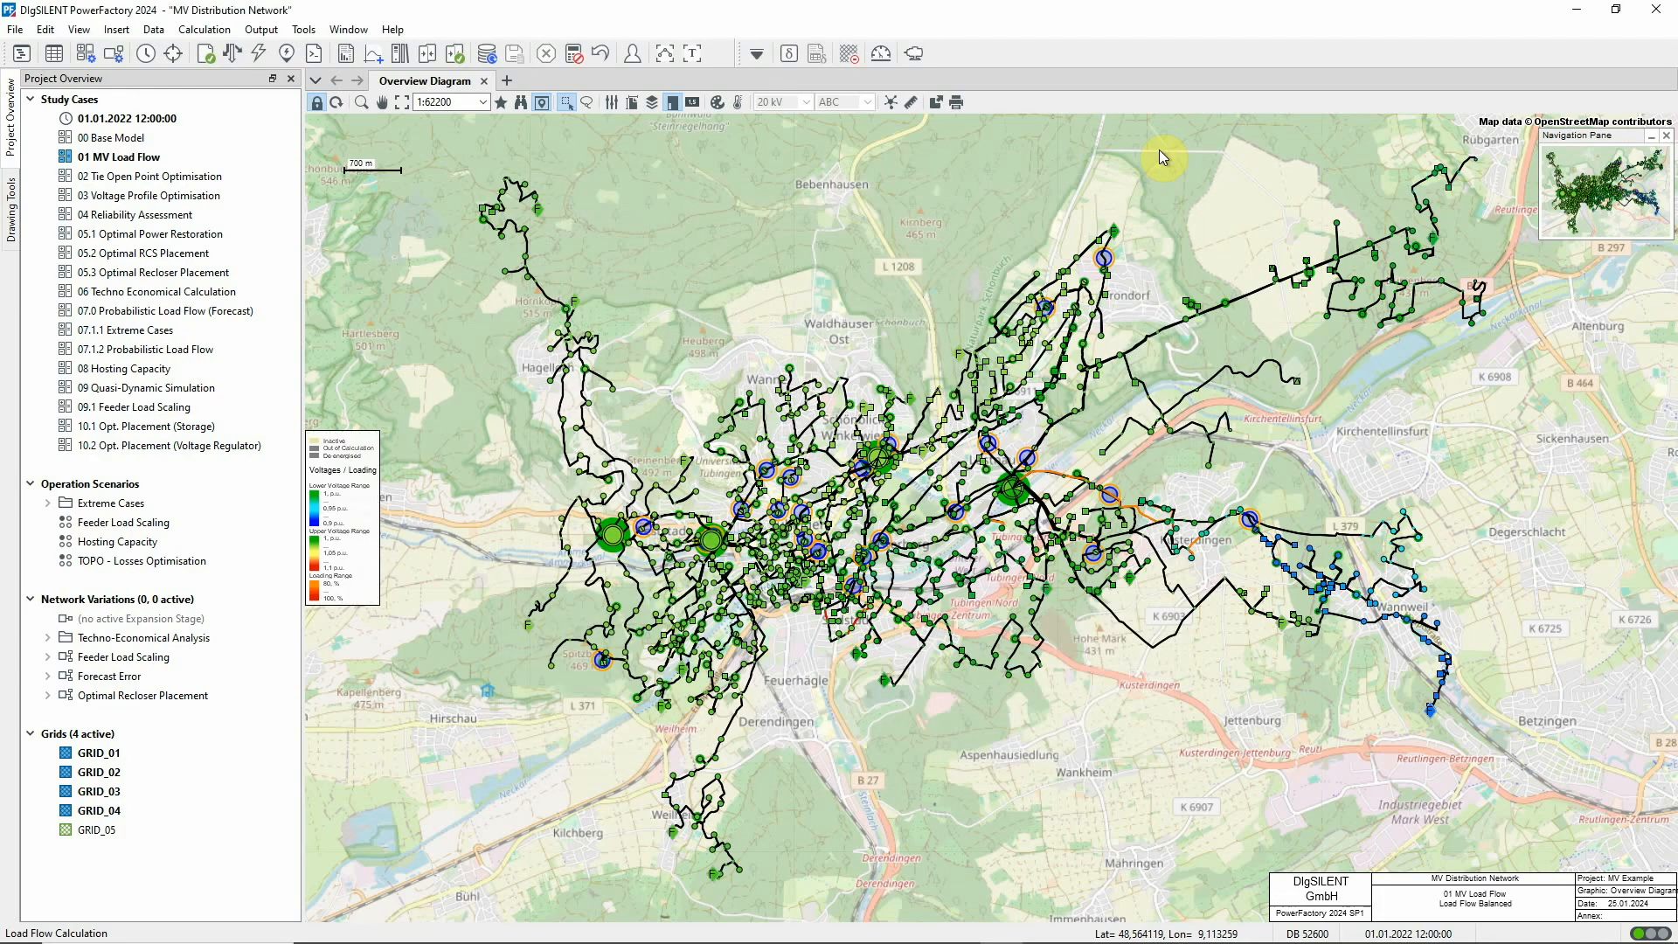